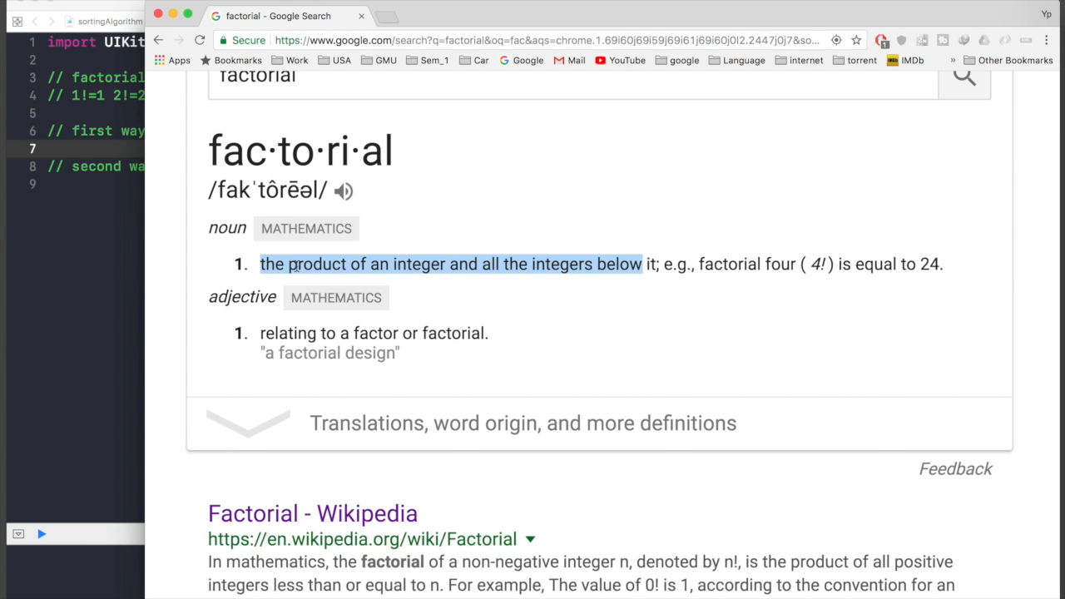
pyautogui.moveTo(192, 233)
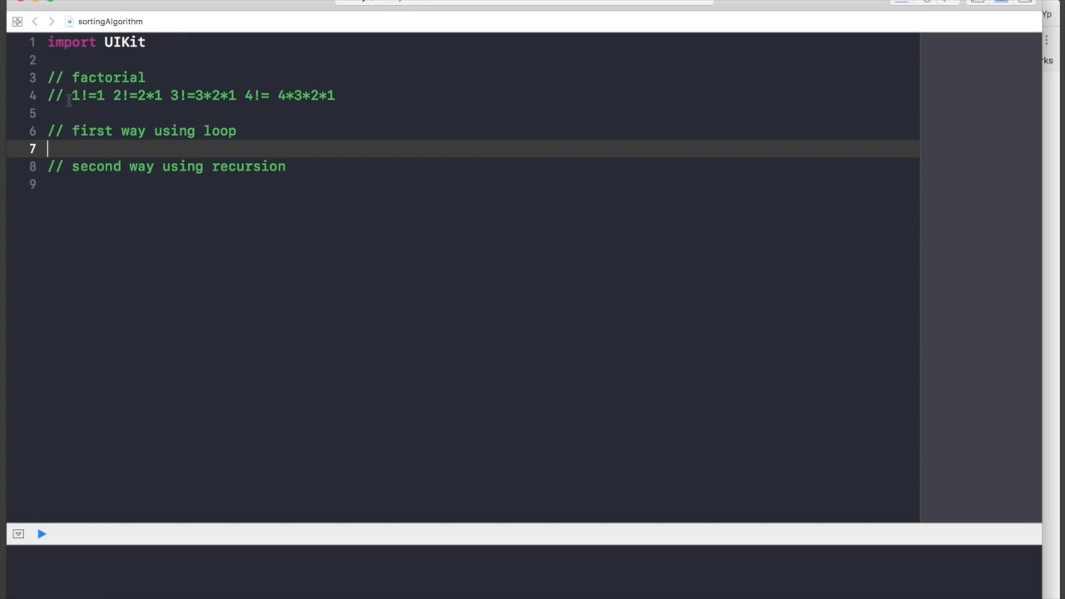
pyautogui.click(75, 95)
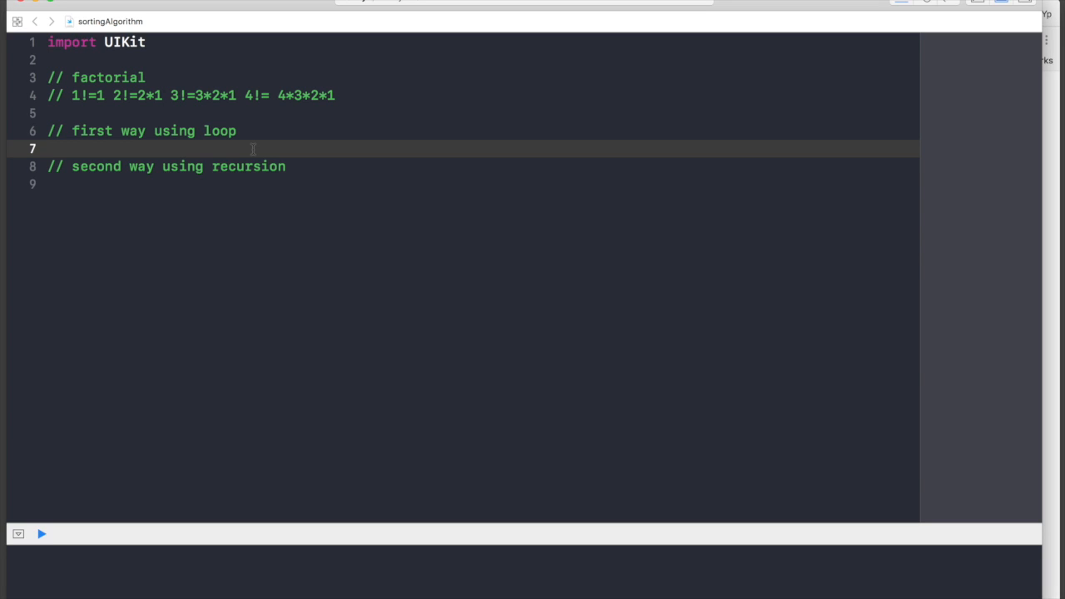
pyautogui.click(50, 148)
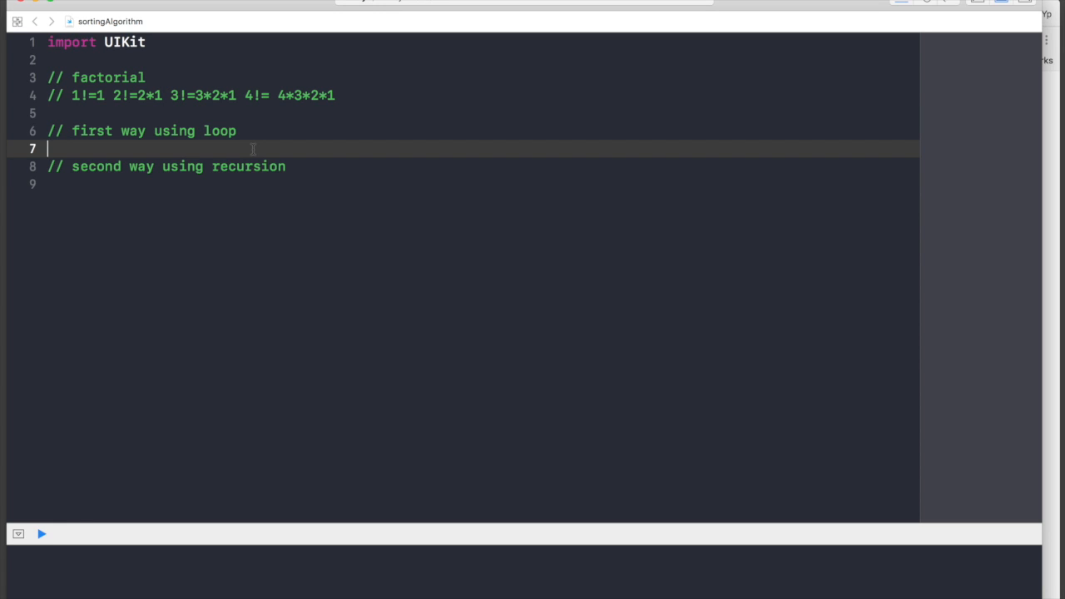
# Step: Declare func factorialLoop(value: Int) -> Int with an empty body under the loop comment
pyautogui.write('func')
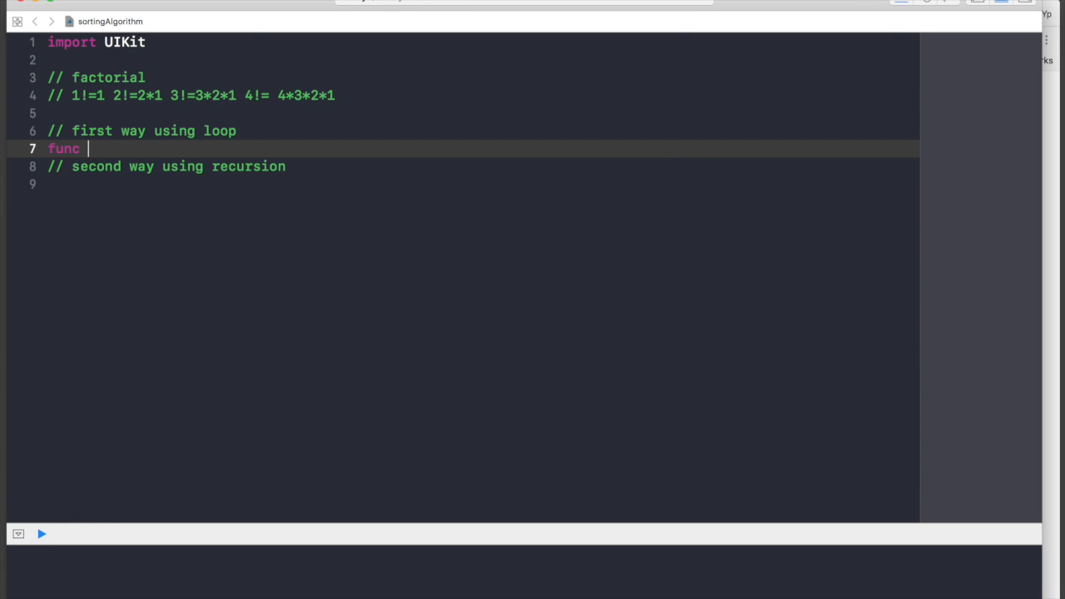
pyautogui.write('factoria')
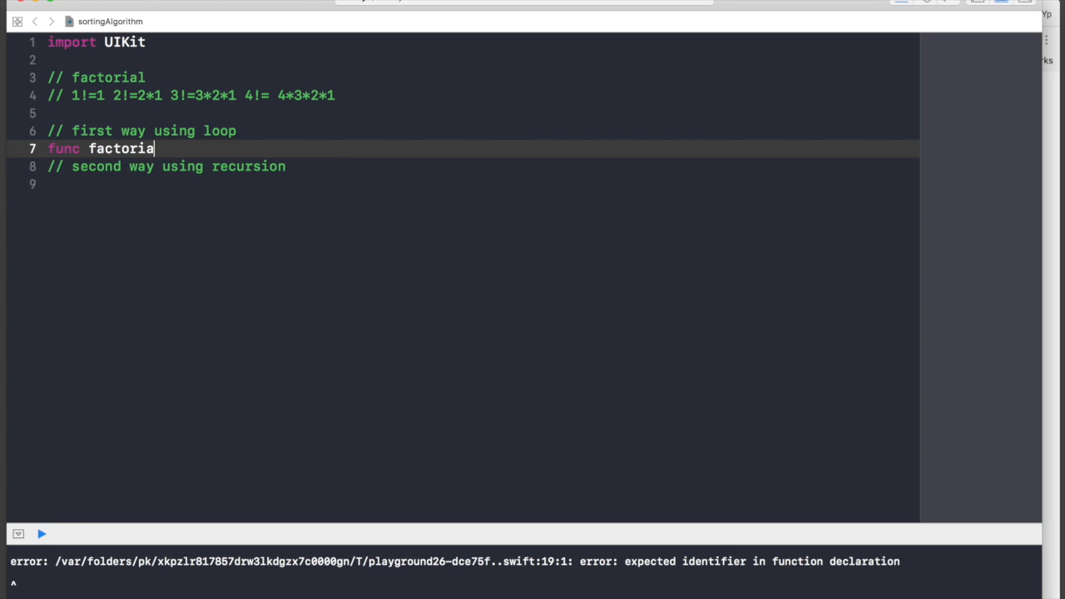
pyautogui.write('Loop')
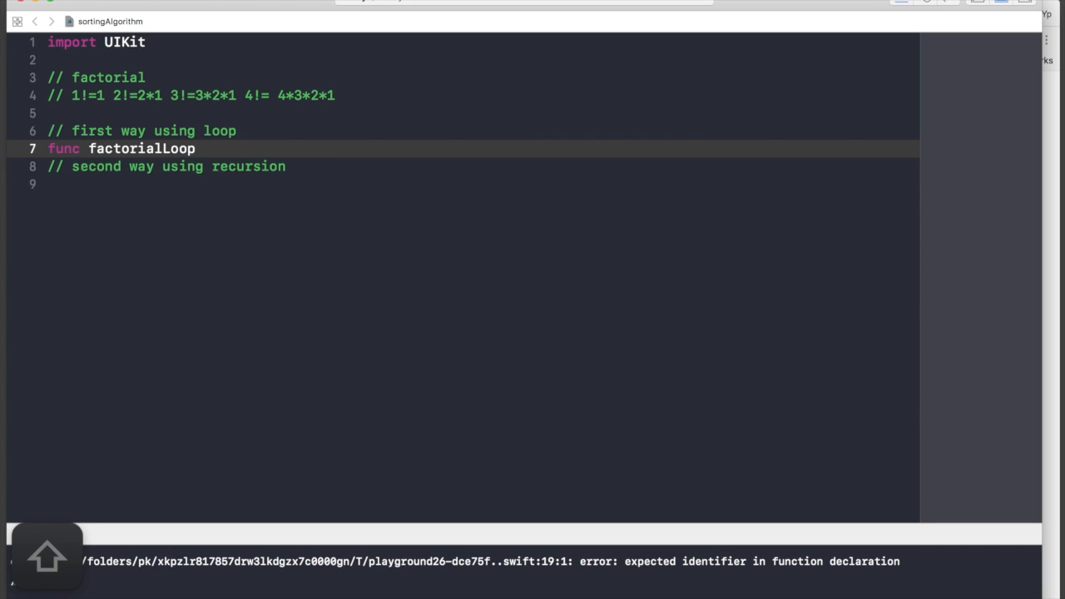
pyautogui.write('(value: Int) -> Int {')
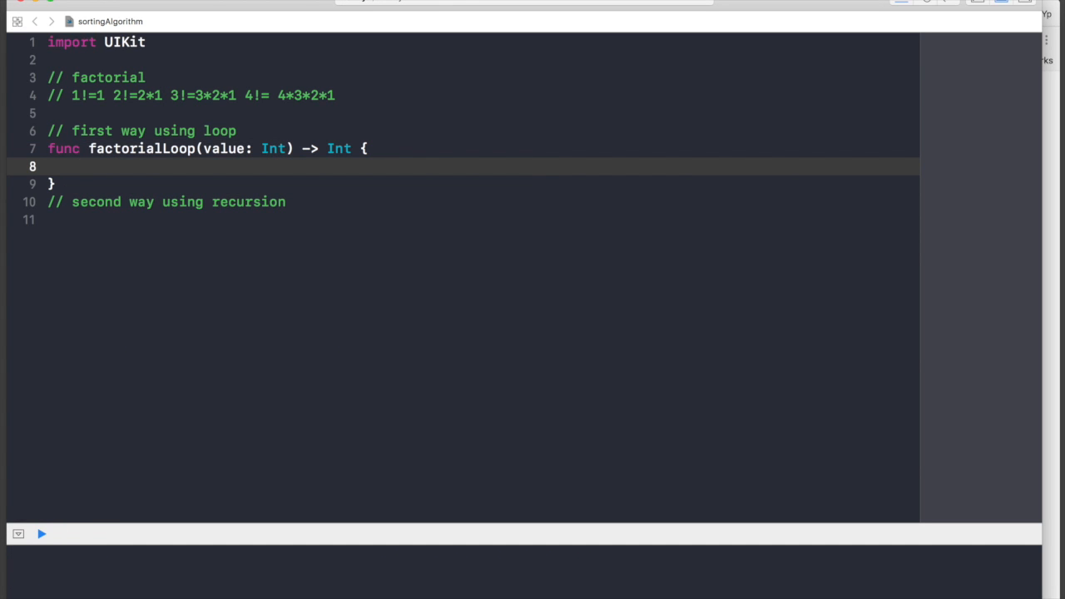
# Step: Add var valueTocalculate = value as the first line of factorialLoop
pyautogui.write('var v')
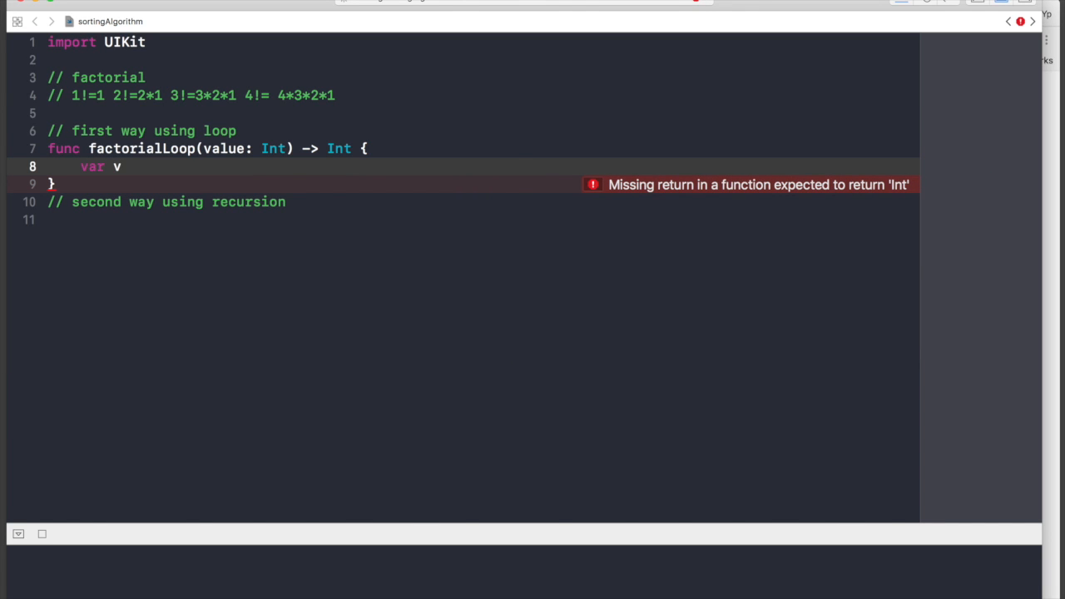
pyautogui.write('alue')
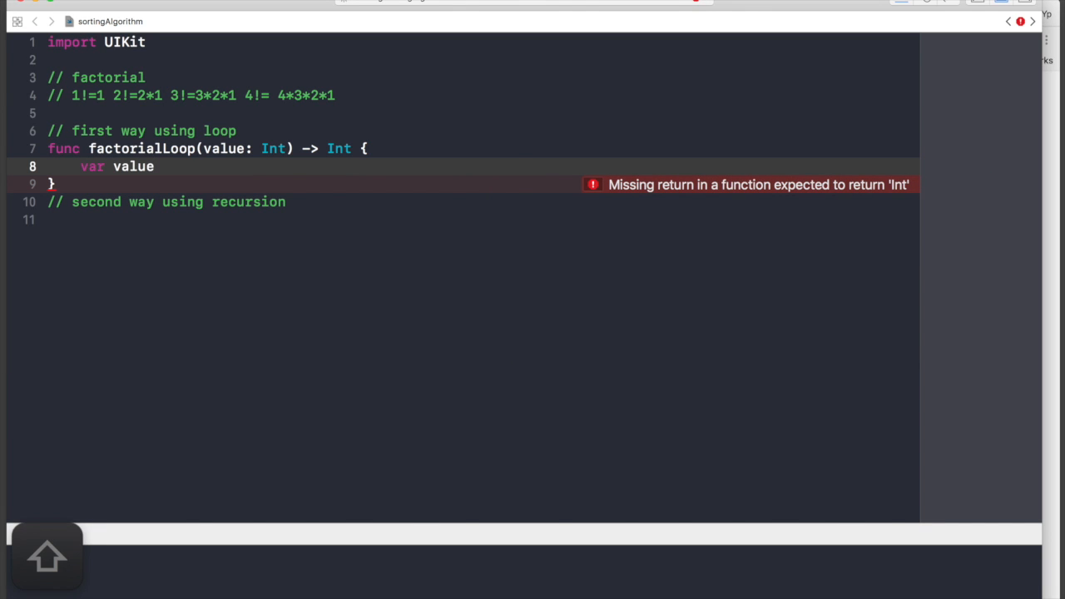
pyautogui.write('Tocalcu')
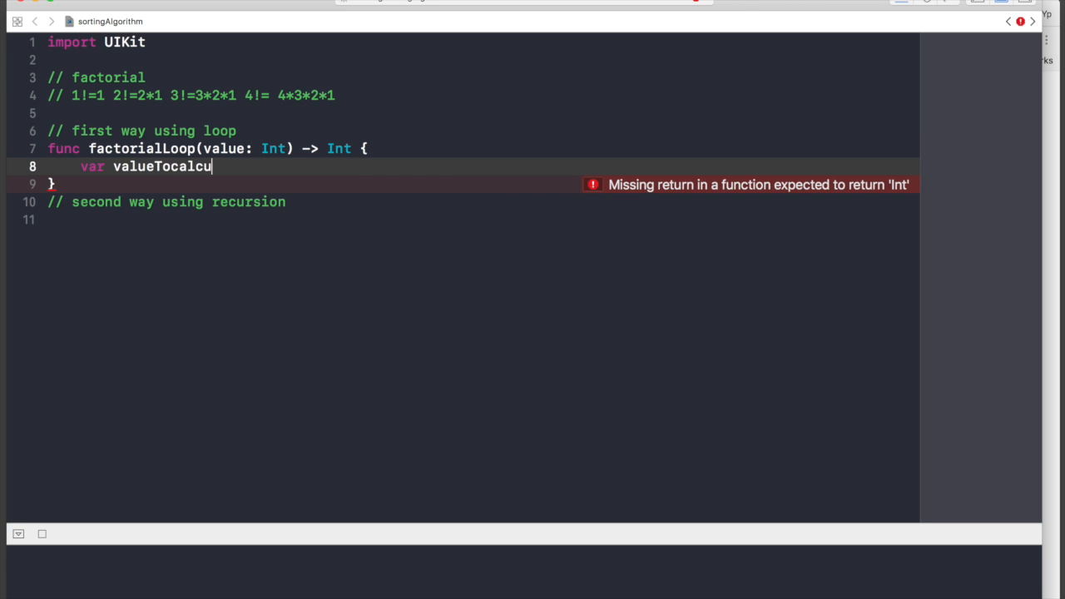
pyautogui.write('late = v')
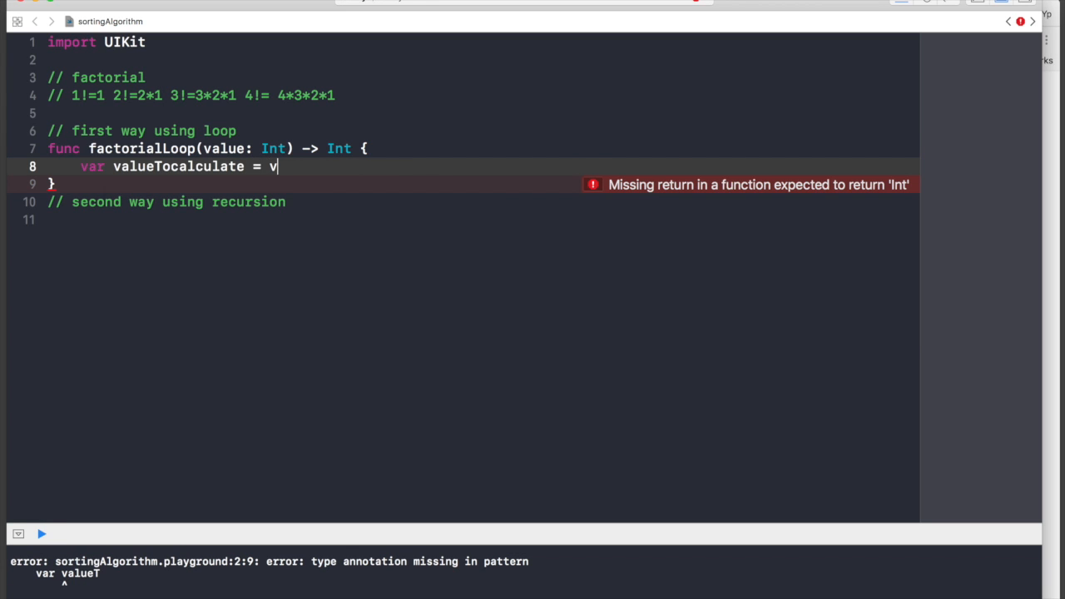
pyautogui.write('alue')
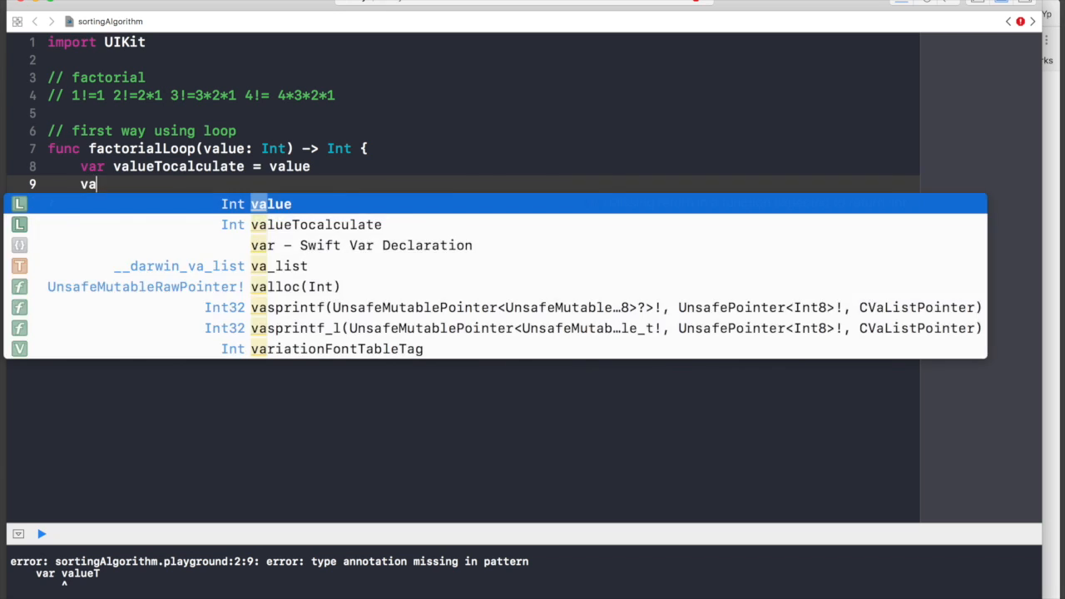
# Step: Add var factorial = 1 below it and begin the if statement
pyautogui.write('facto')
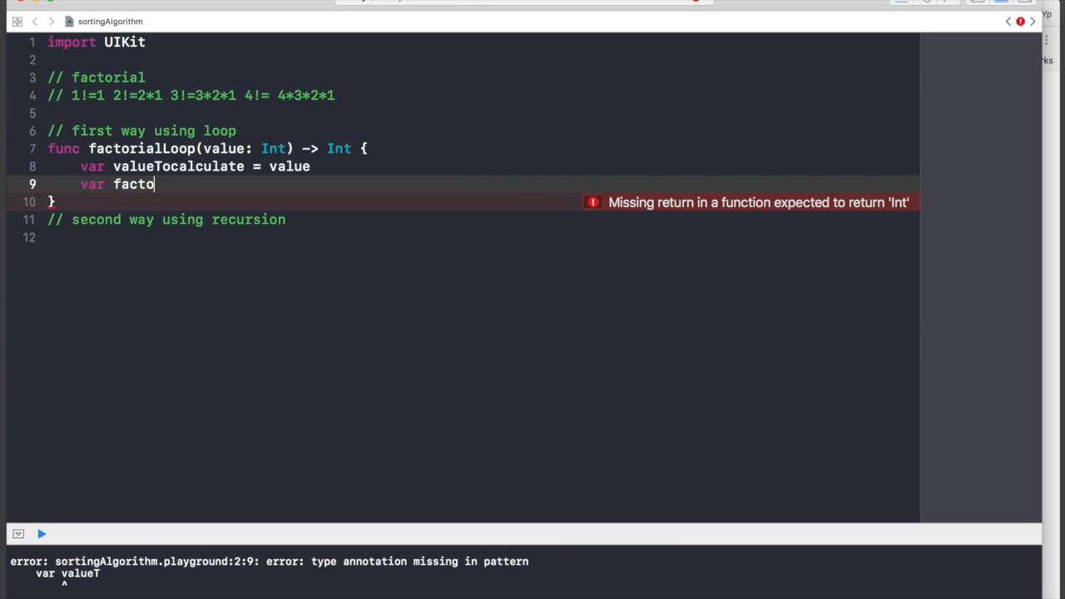
pyautogui.write('rial =')
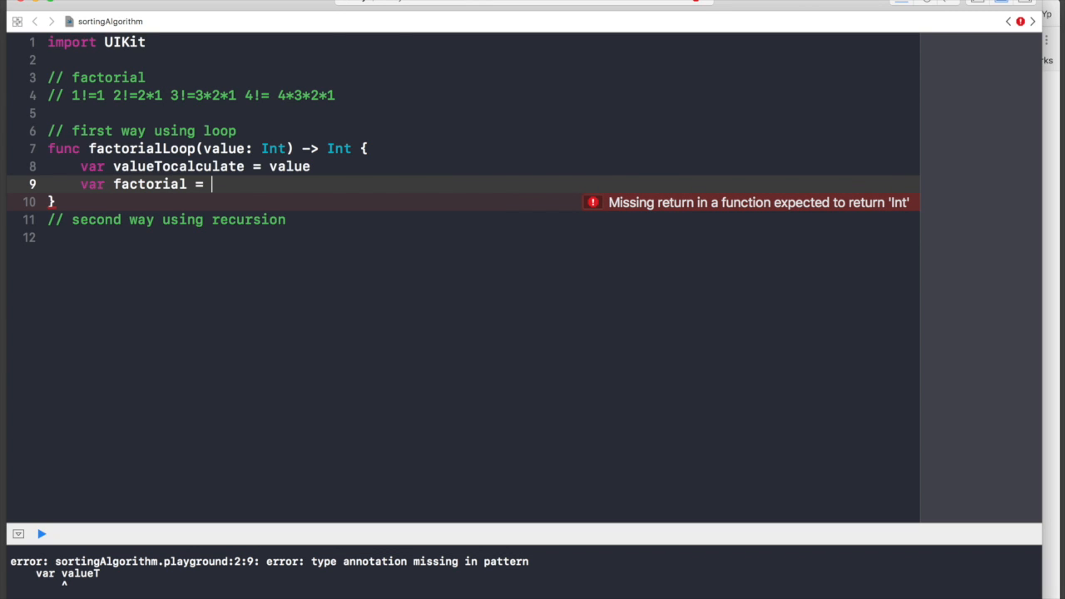
pyautogui.write('1')
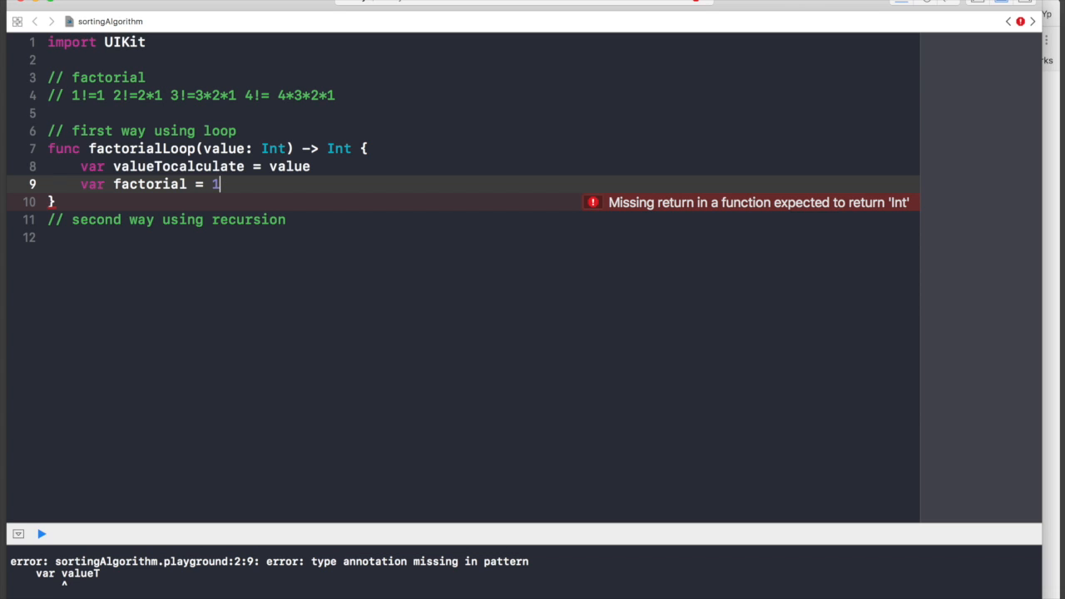
pyautogui.write('if value')
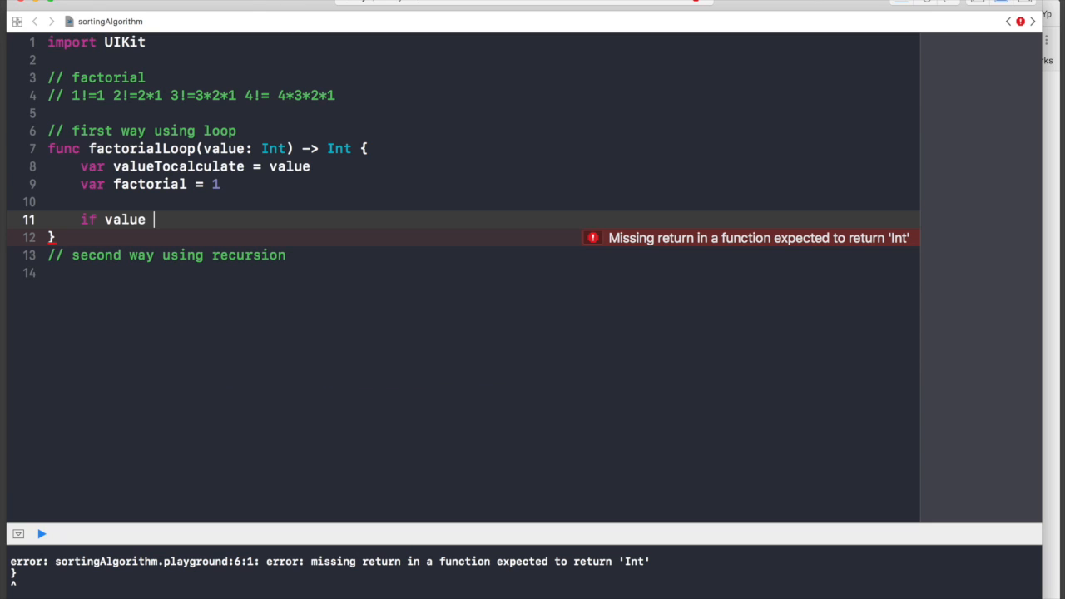
# Step: Write the early exit if value <= 1 { return 1 } inside factorialLoop
pyautogui.press('Backspace')
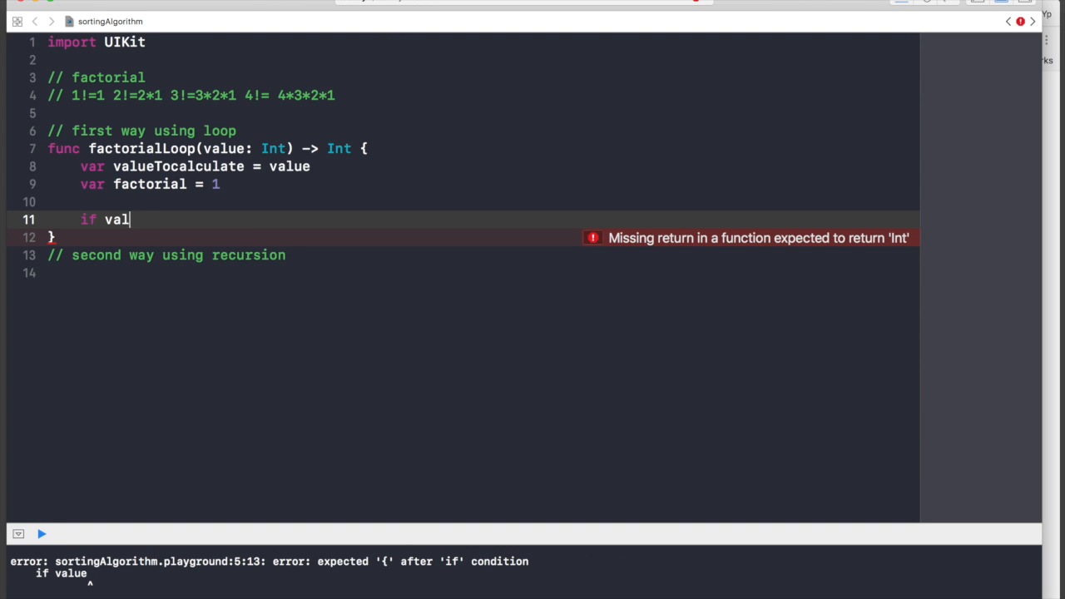
pyautogui.press('backspace')
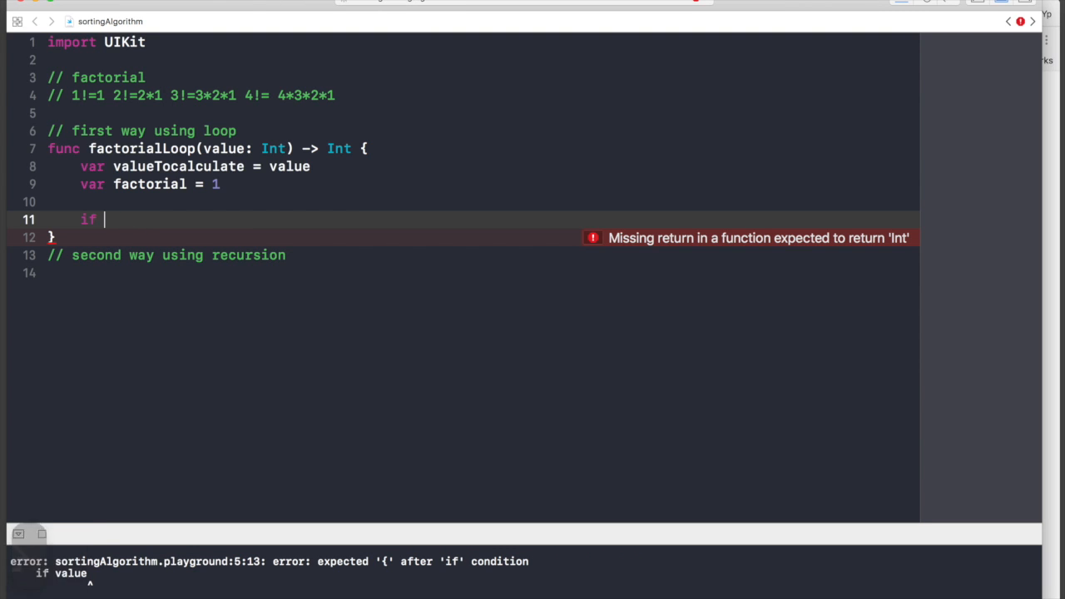
pyautogui.write('value')
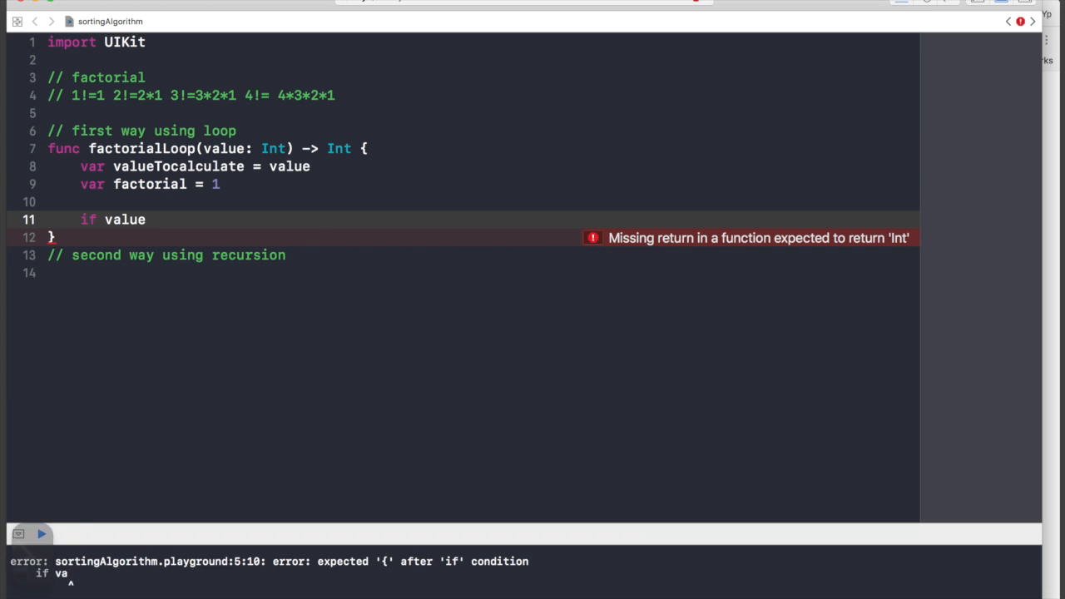
pyautogui.write('<= 1 {')
pyautogui.write('return')
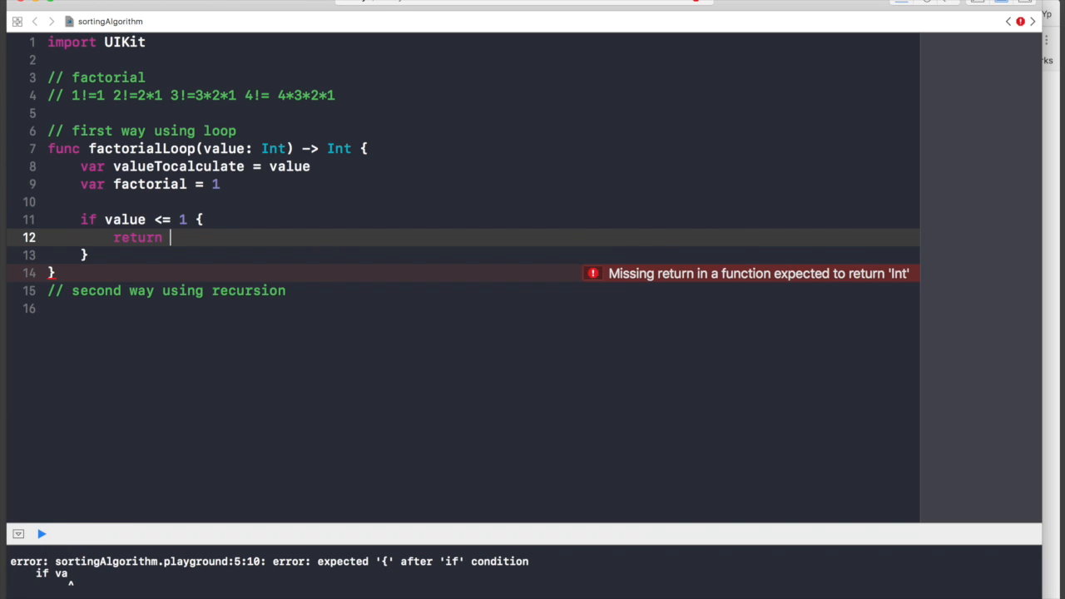
pyautogui.write('1')
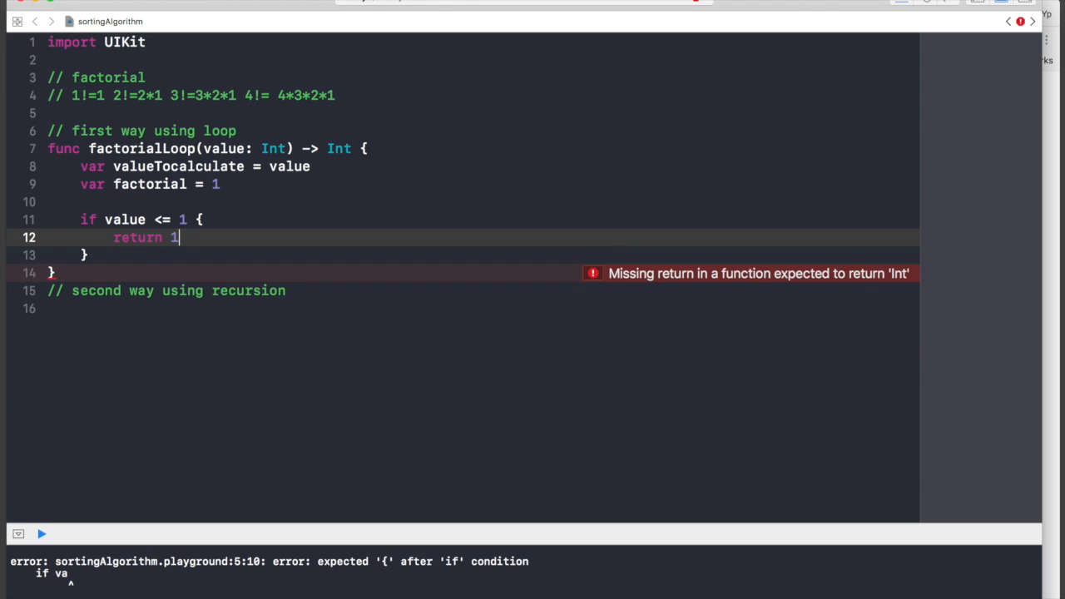
pyautogui.press('Return')
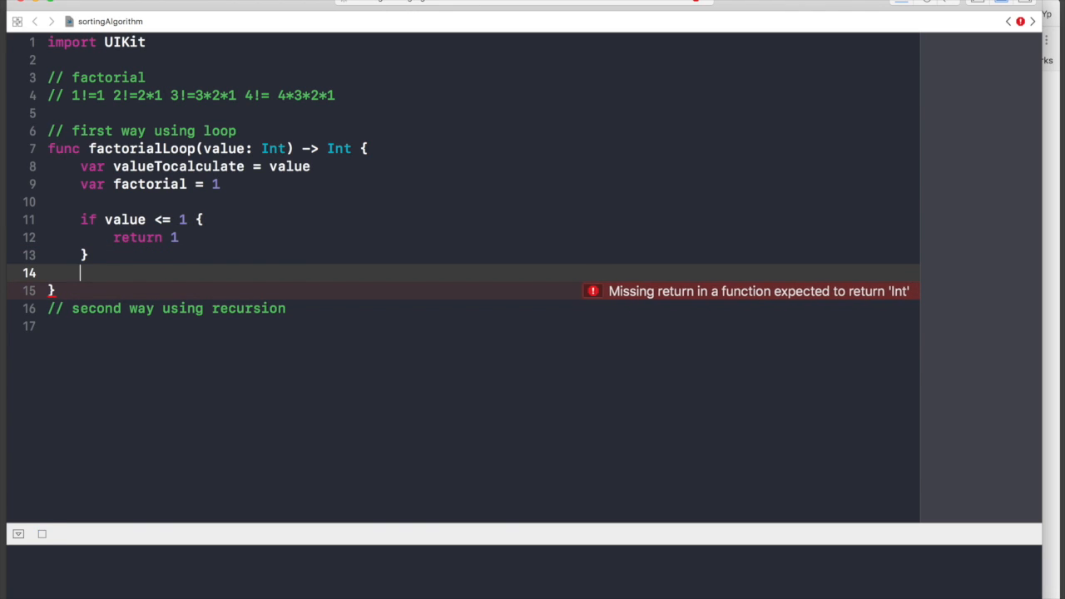
# Step: Insert a while loop with the condition valueTocalculate >= 2
pyautogui.press('Return')
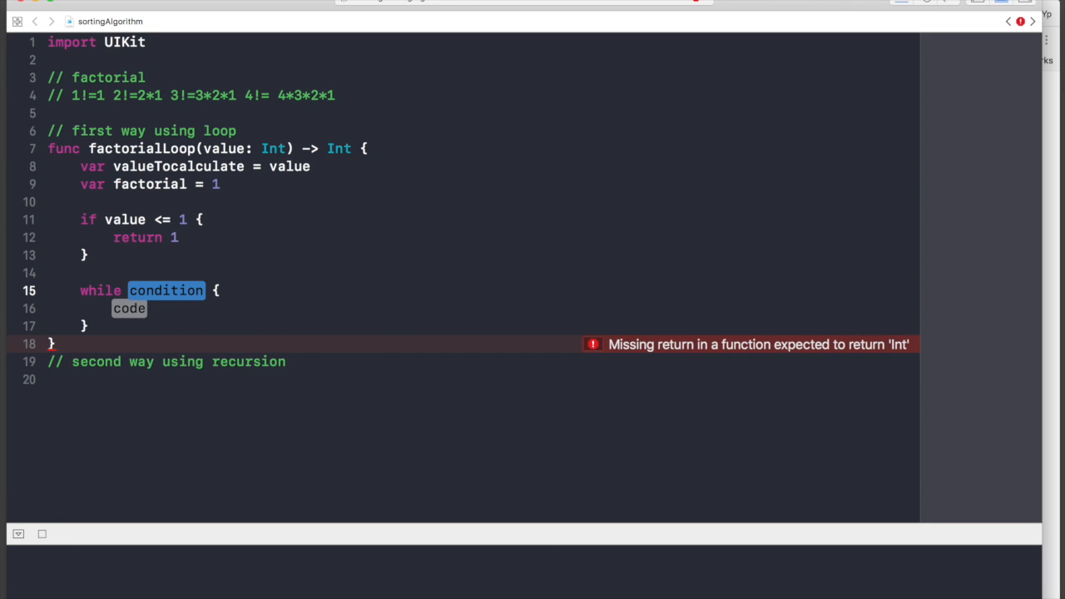
pyautogui.write('valueTocalculate')
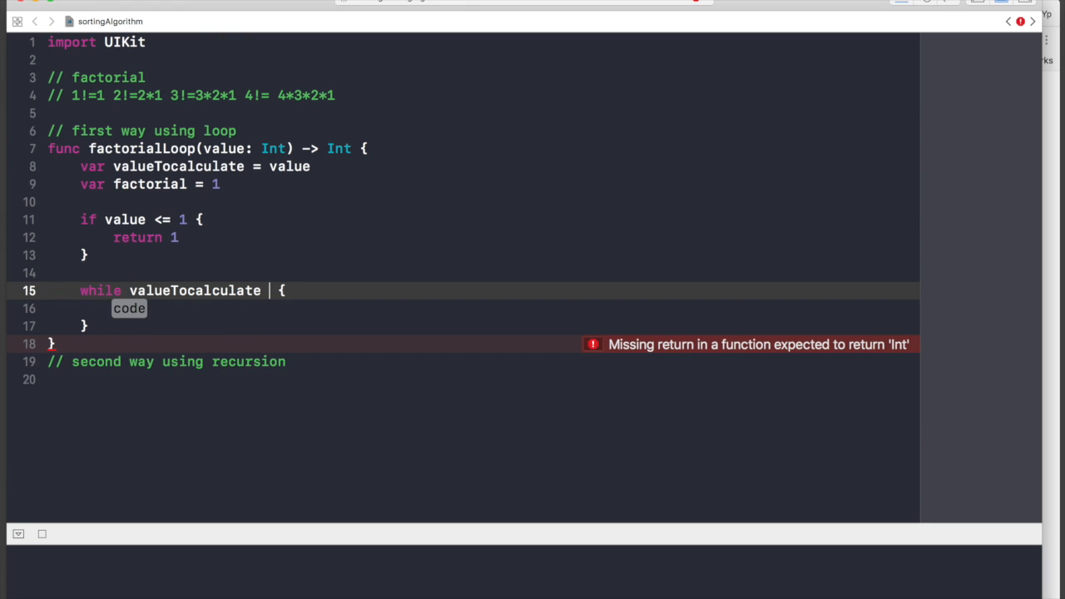
pyautogui.write('>=')
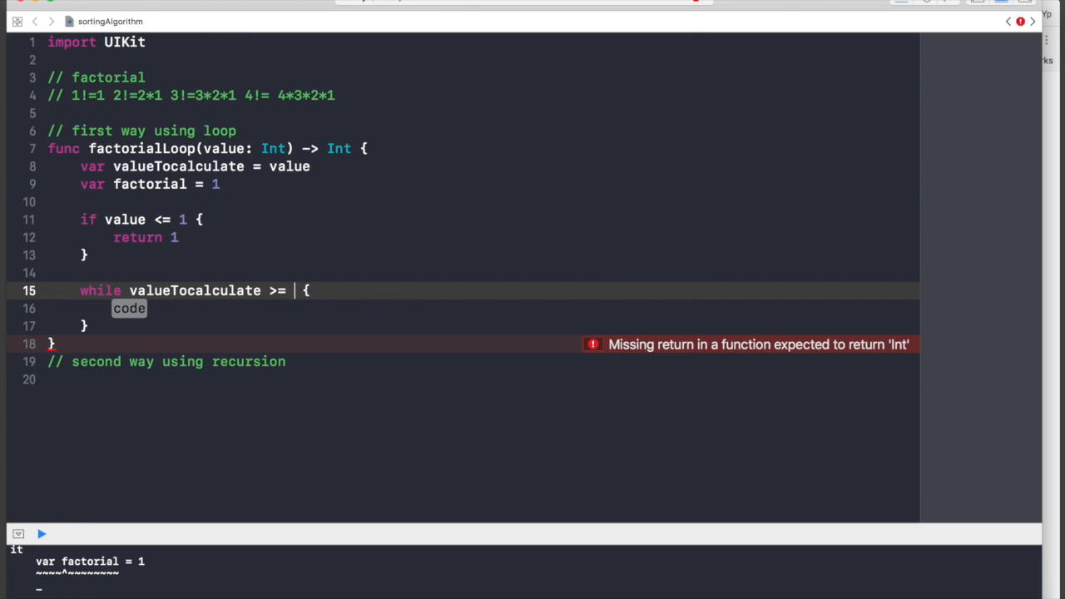
pyautogui.write('2')
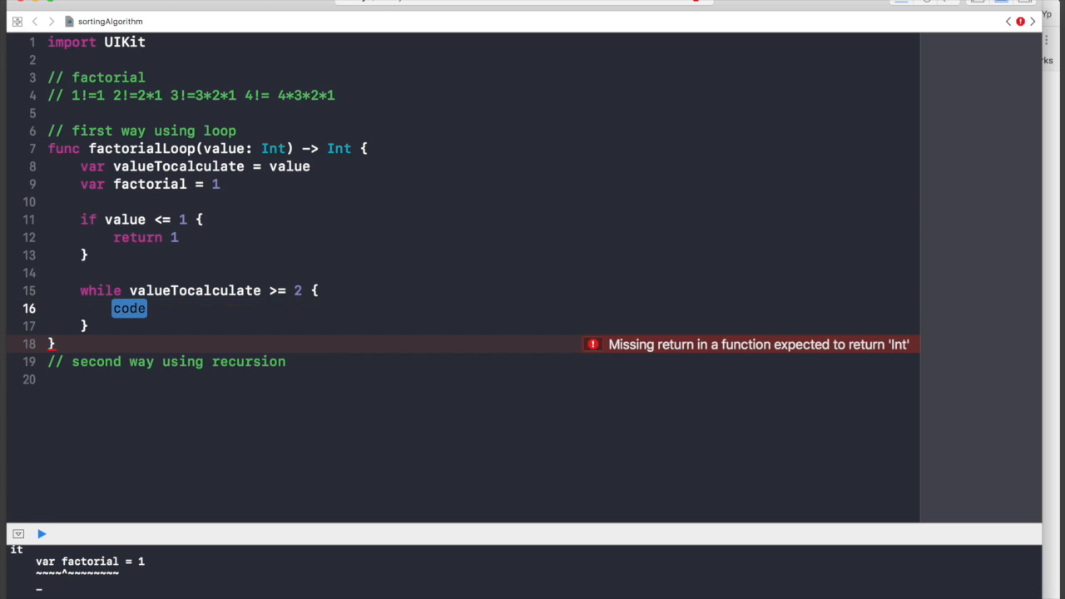
# Step: Fill the loop body with factorial *= valueTocalculate and valueTocalculate -= 1, then return factorial
pyautogui.write('factorial')
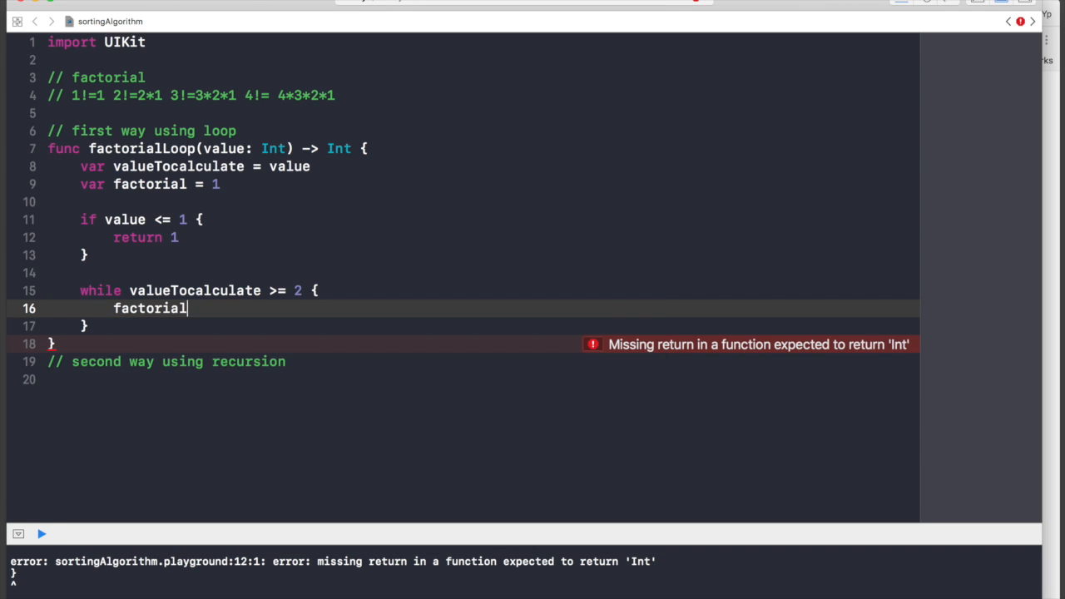
pyautogui.write('*=')
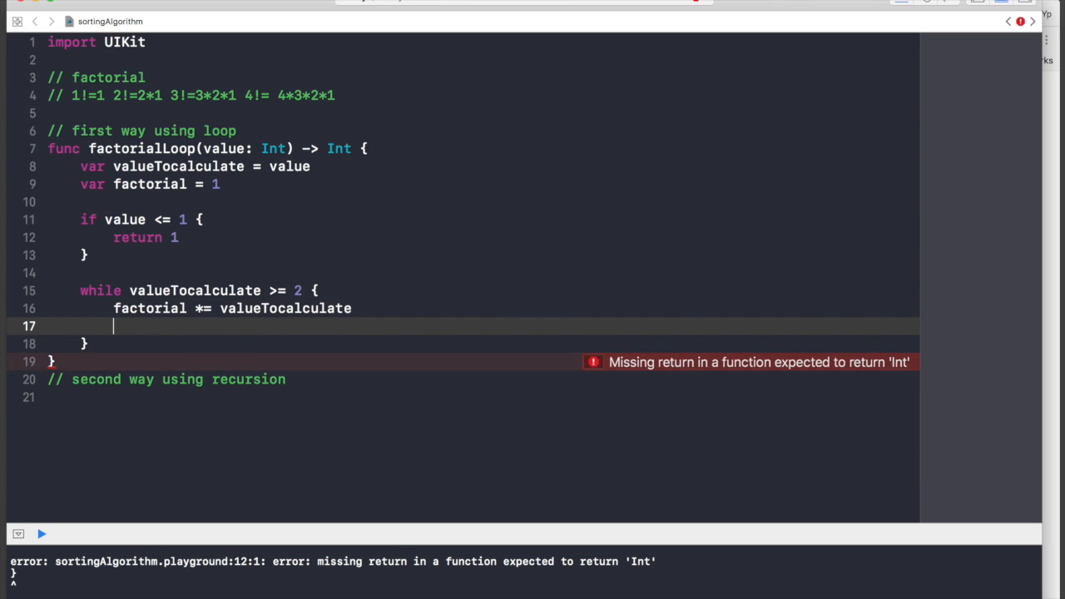
pyautogui.write('valueTocalculate -=')
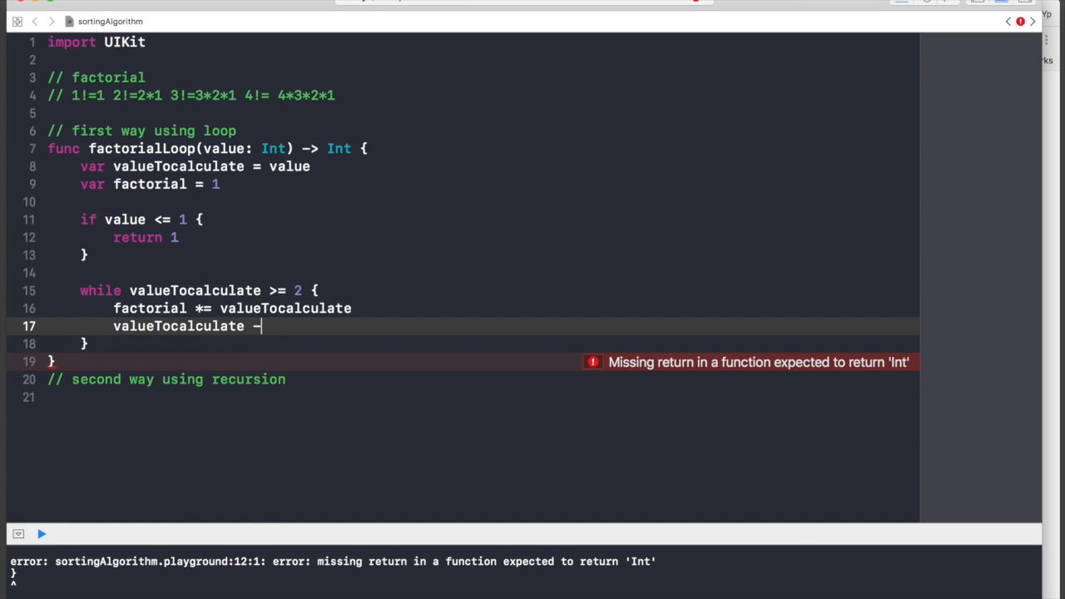
pyautogui.write('=')
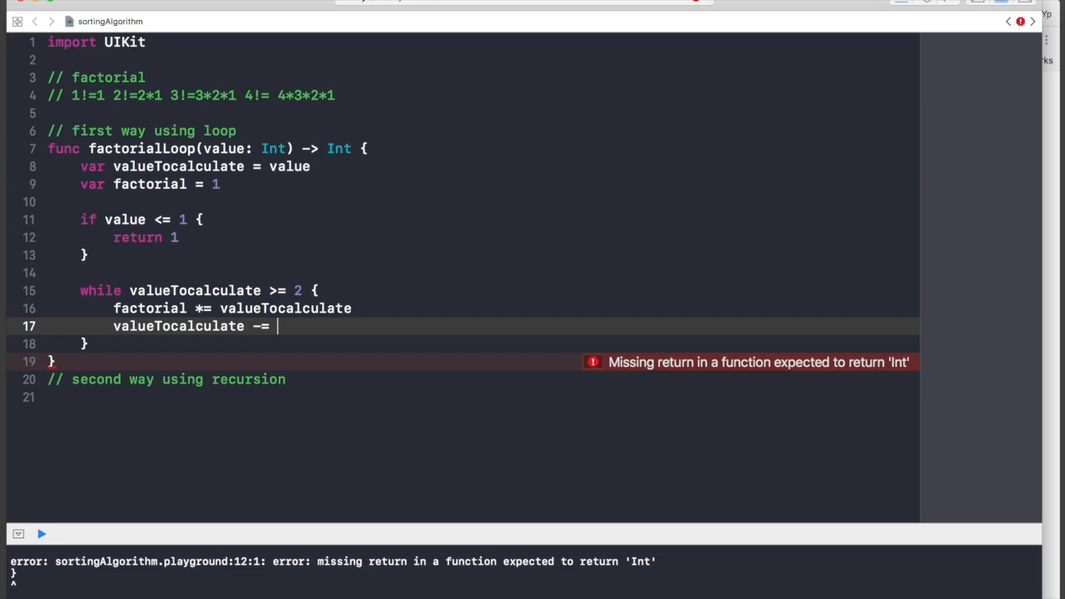
pyautogui.write('1')
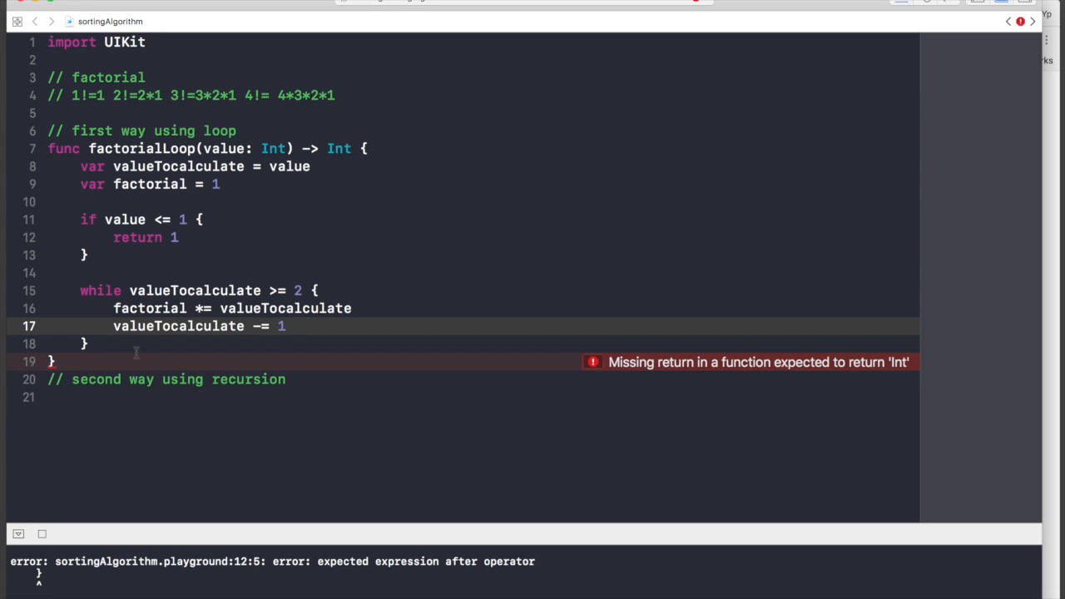
pyautogui.write('return factorial')
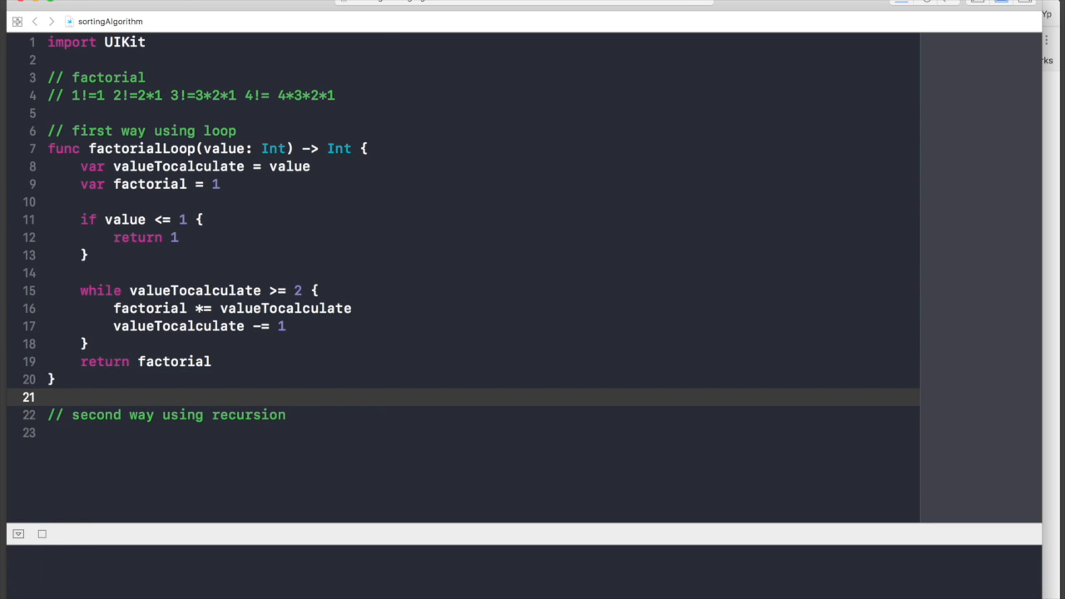
# Step: Print factorialLoop for values 1, 5 and 4 and show the console output 1, 120, 24
pyautogui.write('print(f')
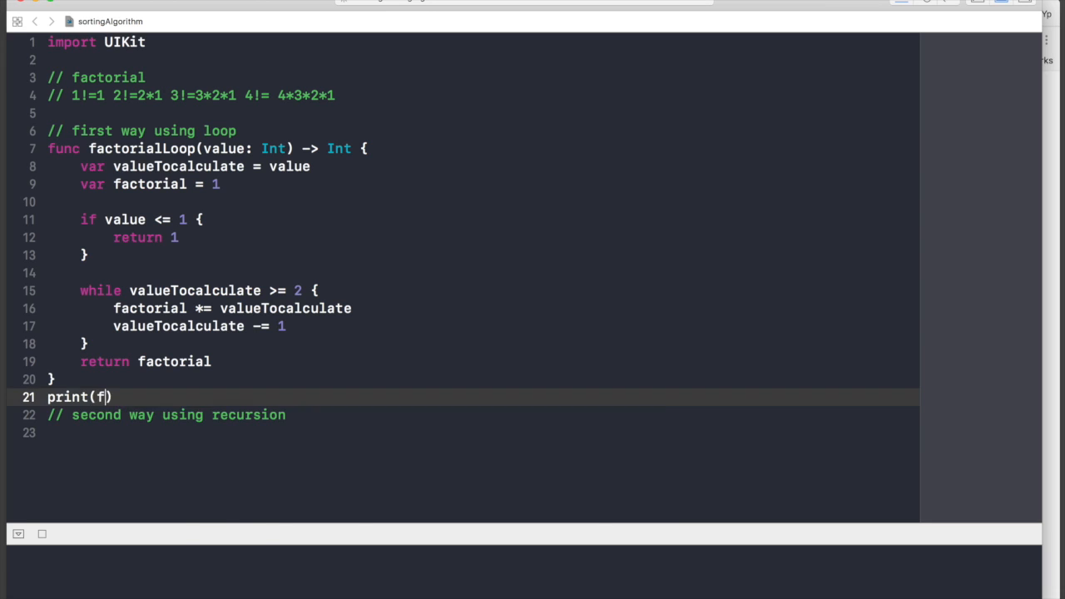
pyautogui.write('a')
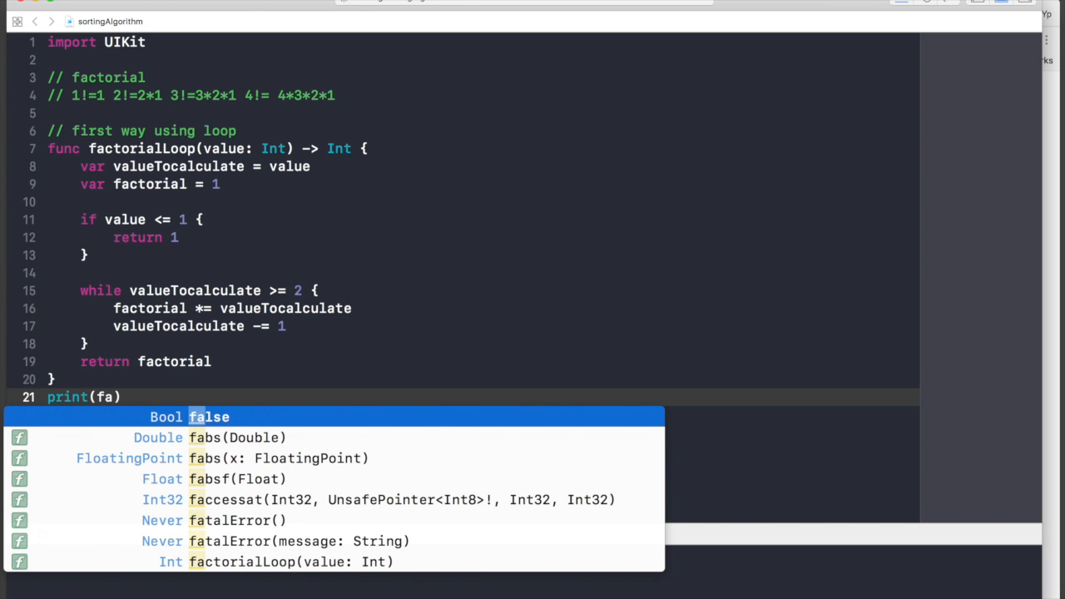
pyautogui.write('ct')
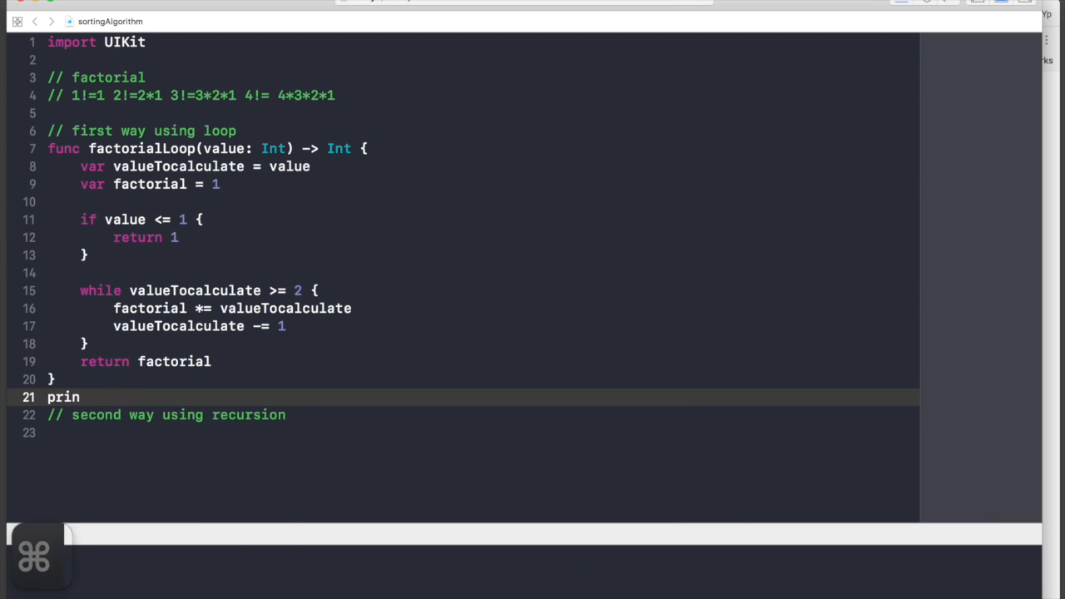
pyautogui.write('t(')
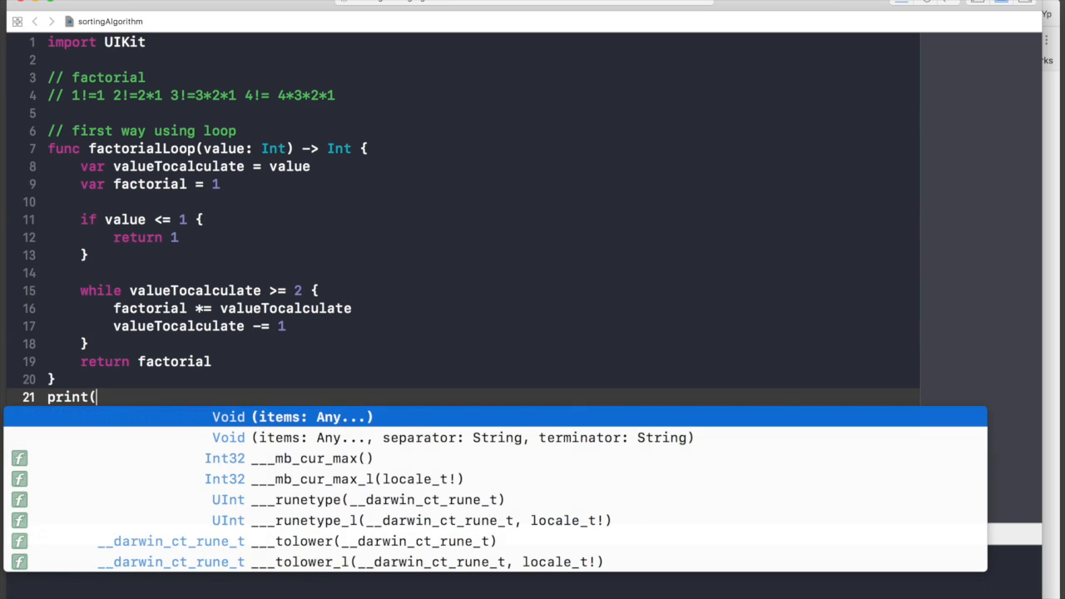
pyautogui.write('factorialLoop(value: Int')
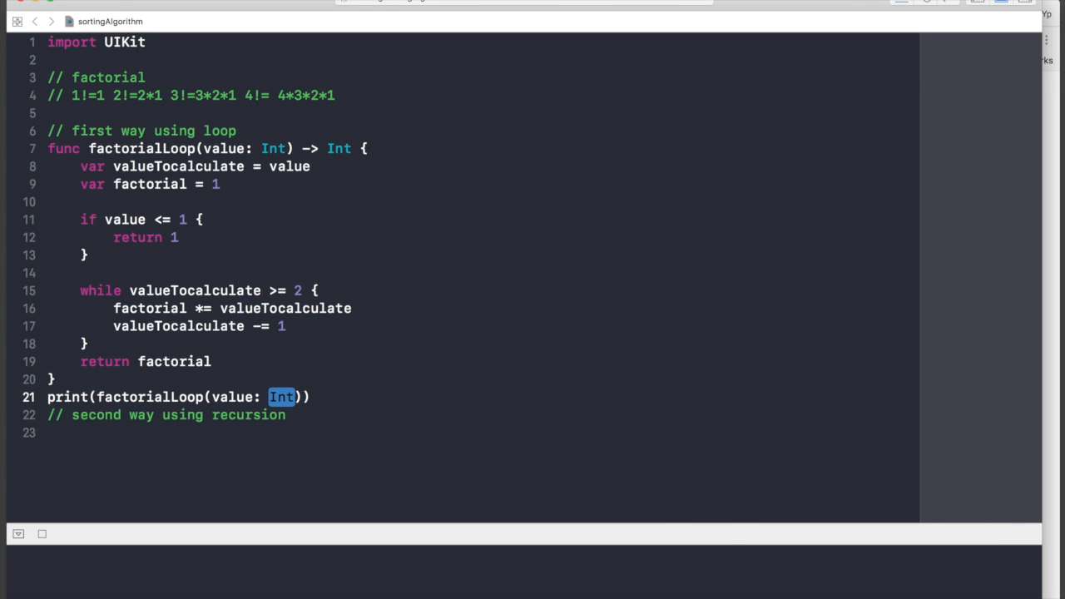
pyautogui.write('1')
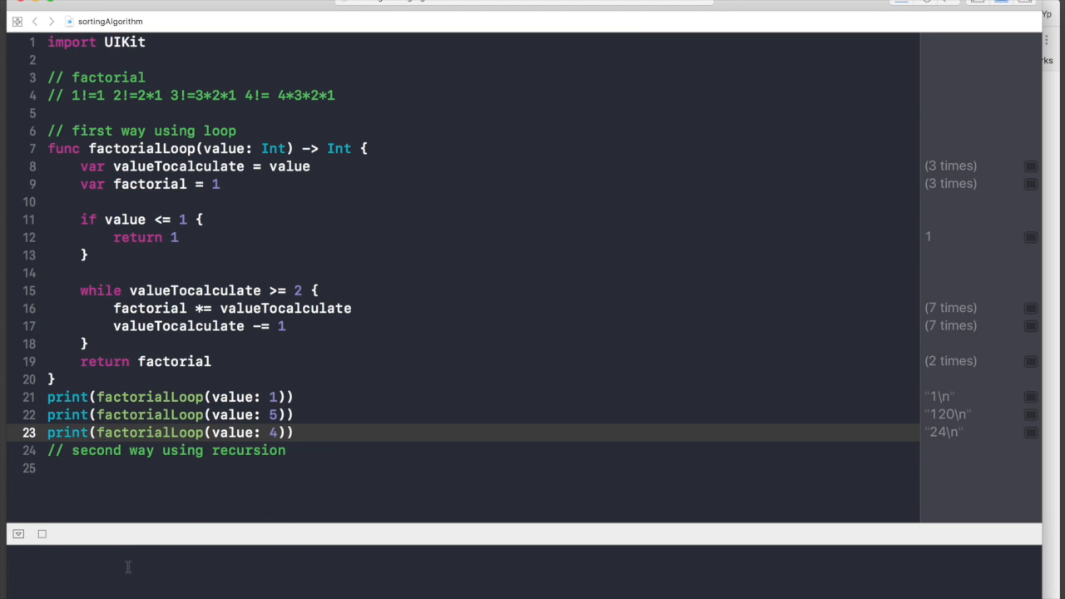
pyautogui.click(40, 533)
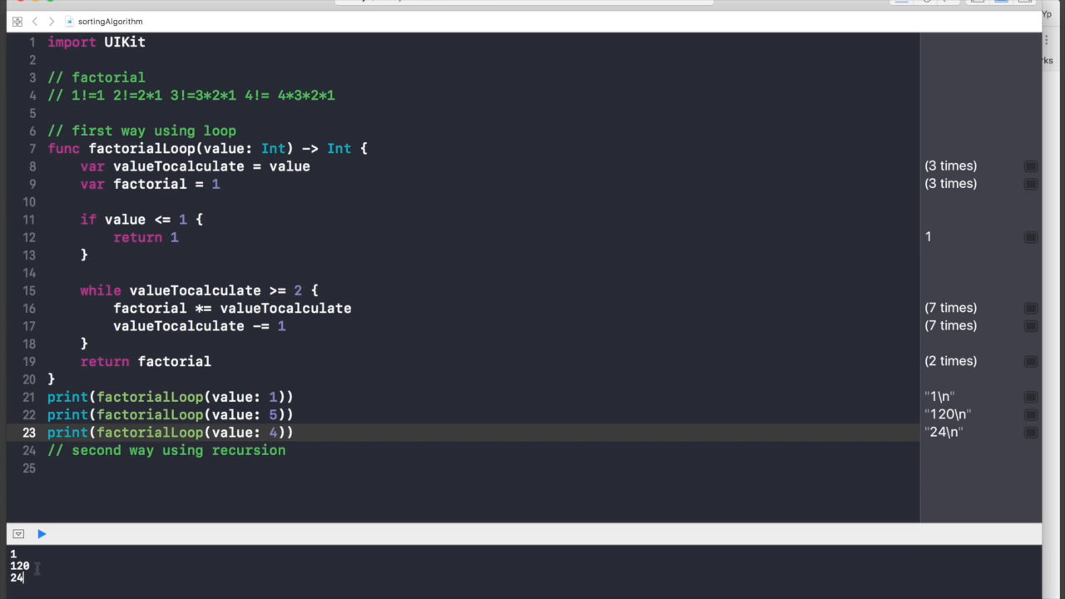
pyautogui.moveTo(23, 579)
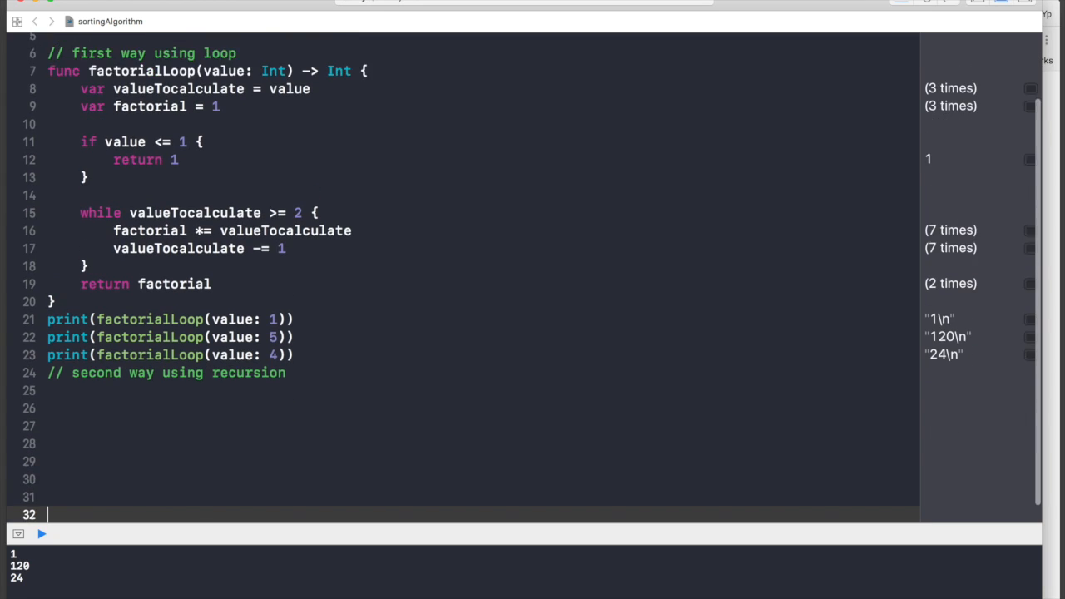
# Step: Declare func factorialEasy(value: Int) -> Int below the recursion comment
pyautogui.scroll(-3)
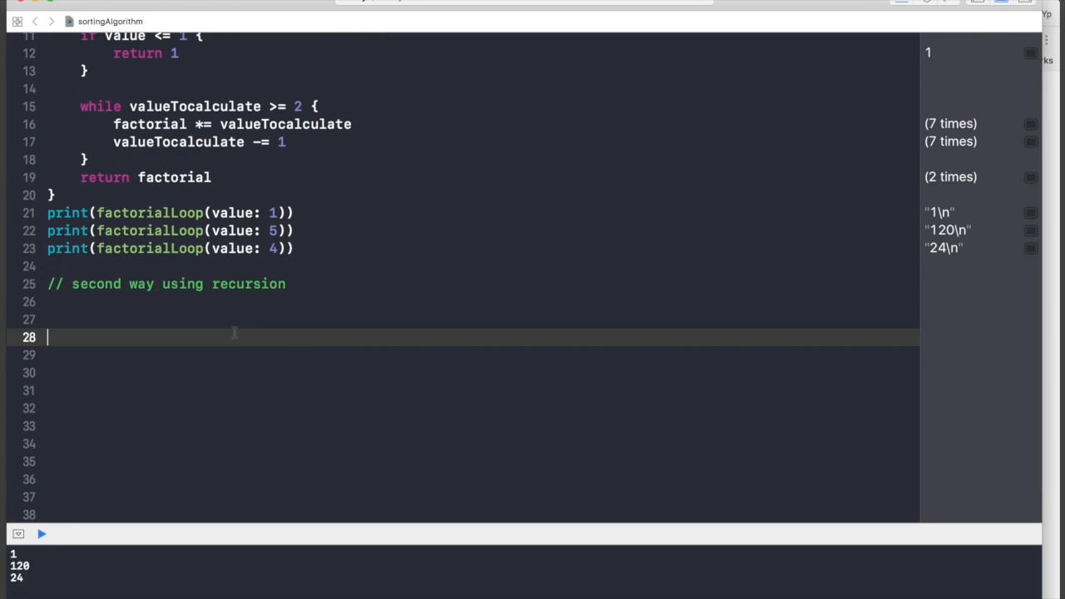
pyautogui.write('func fac')
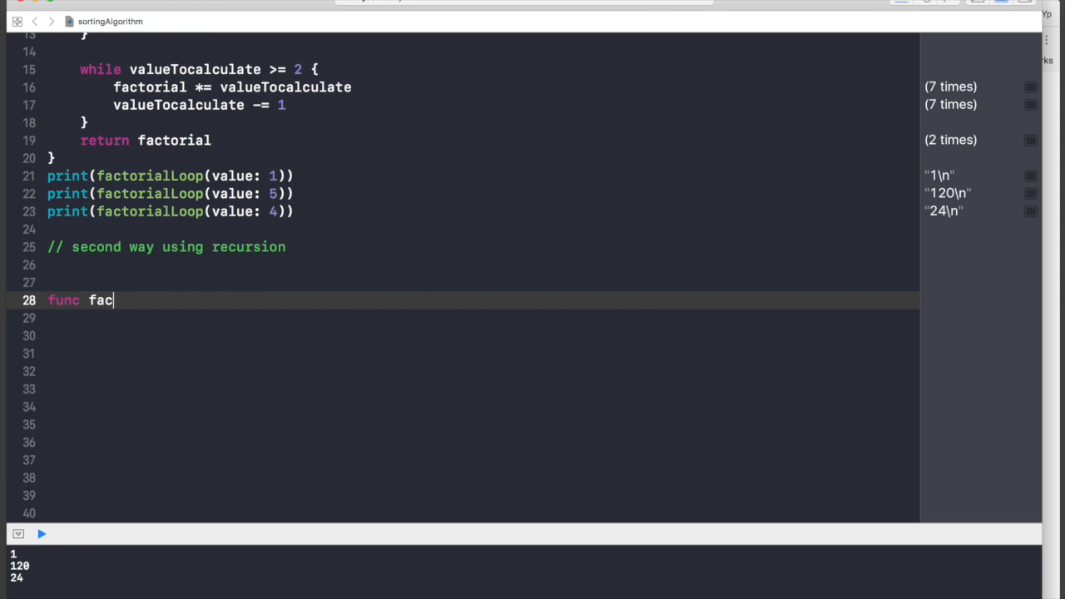
pyautogui.write('torial')
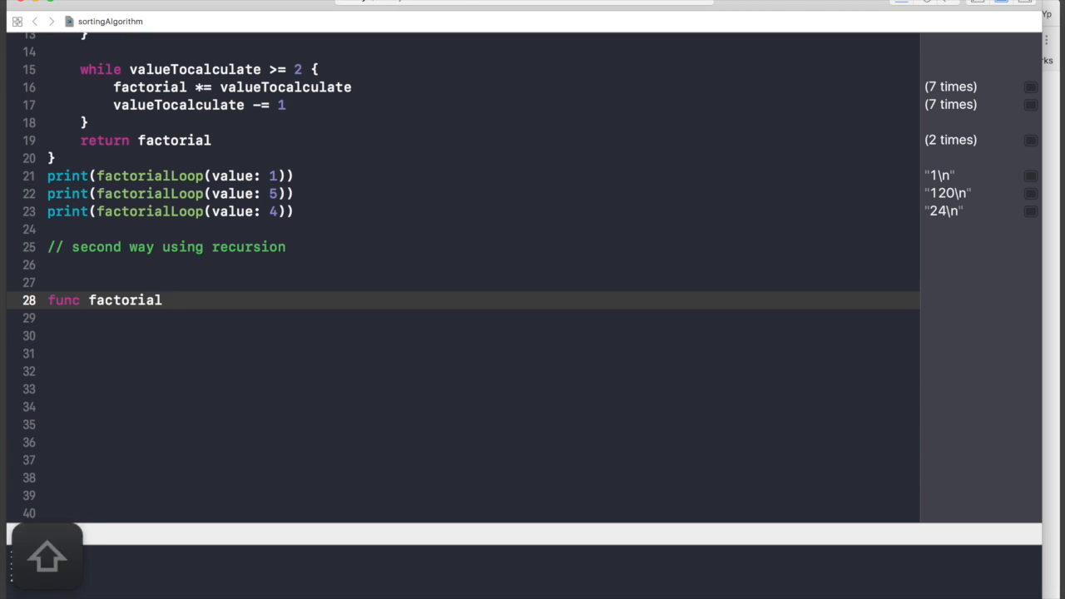
pyautogui.write('Easy(v')
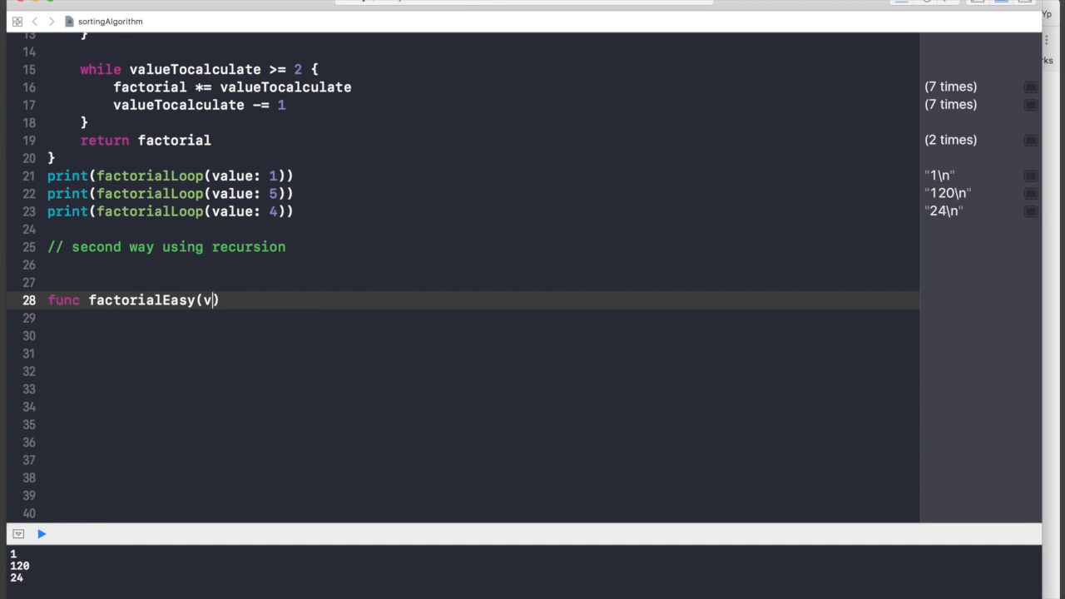
pyautogui.write('alue')
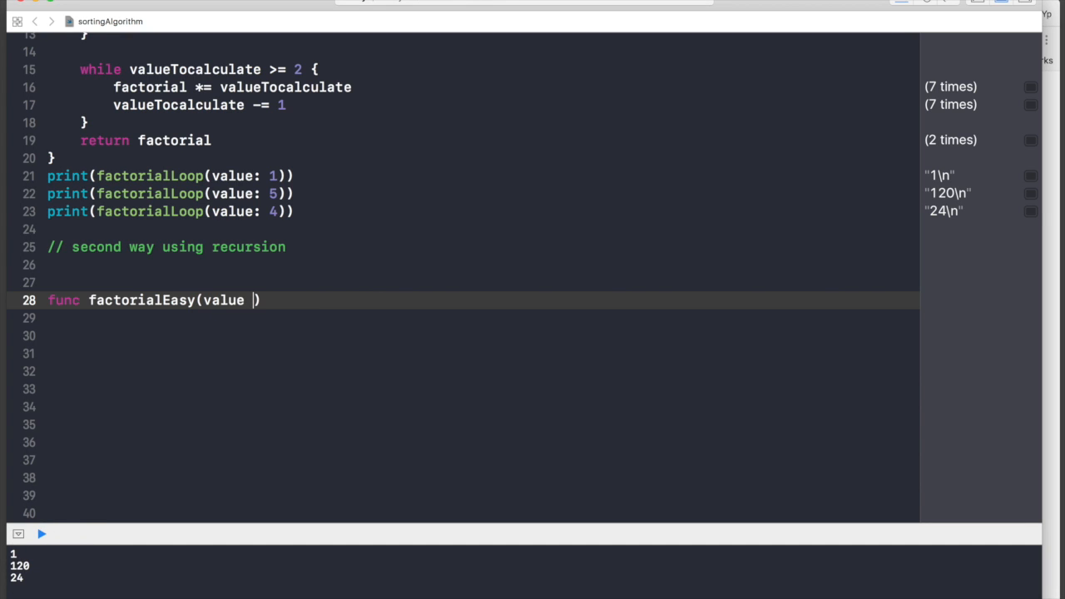
pyautogui.write(': Int)')
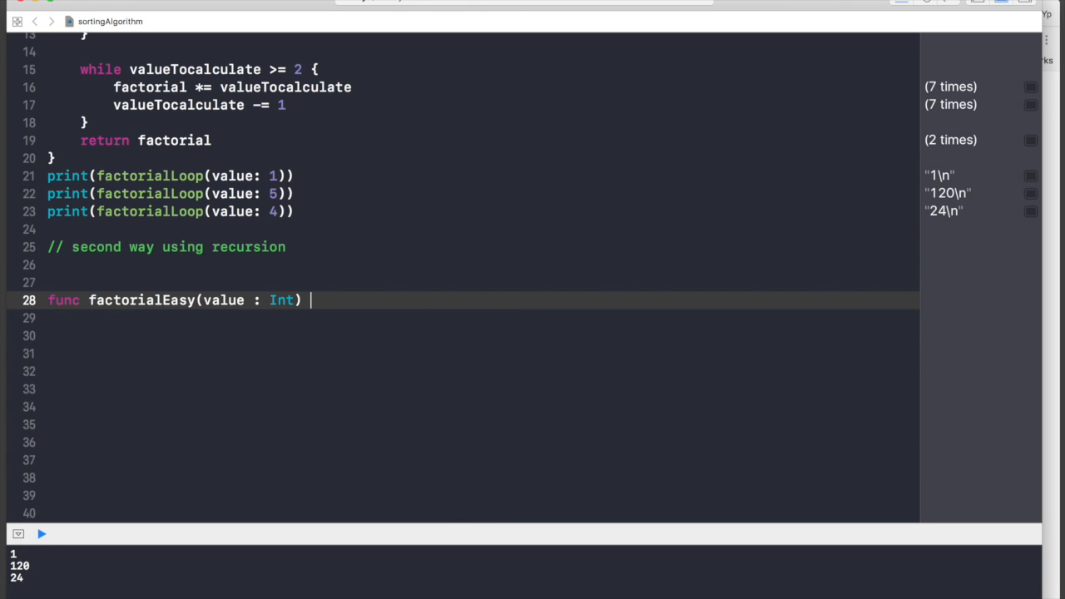
pyautogui.write('-> Int {')
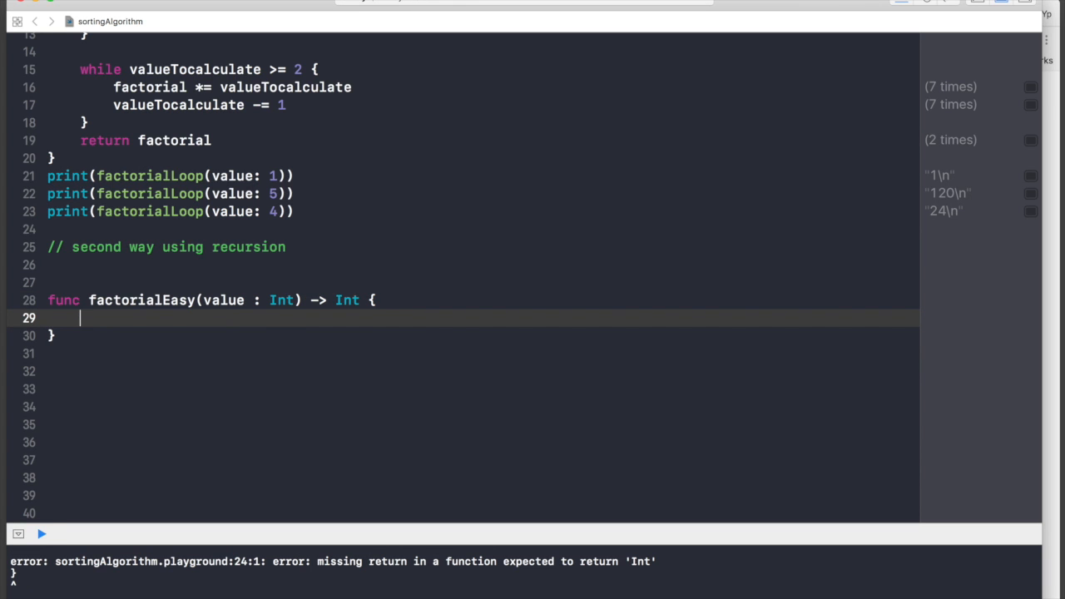
# Step: Give factorialEasy an if value <= 1 return 1 and return value * factorialEasy(value: value-1)
pyautogui.write('if value <=')
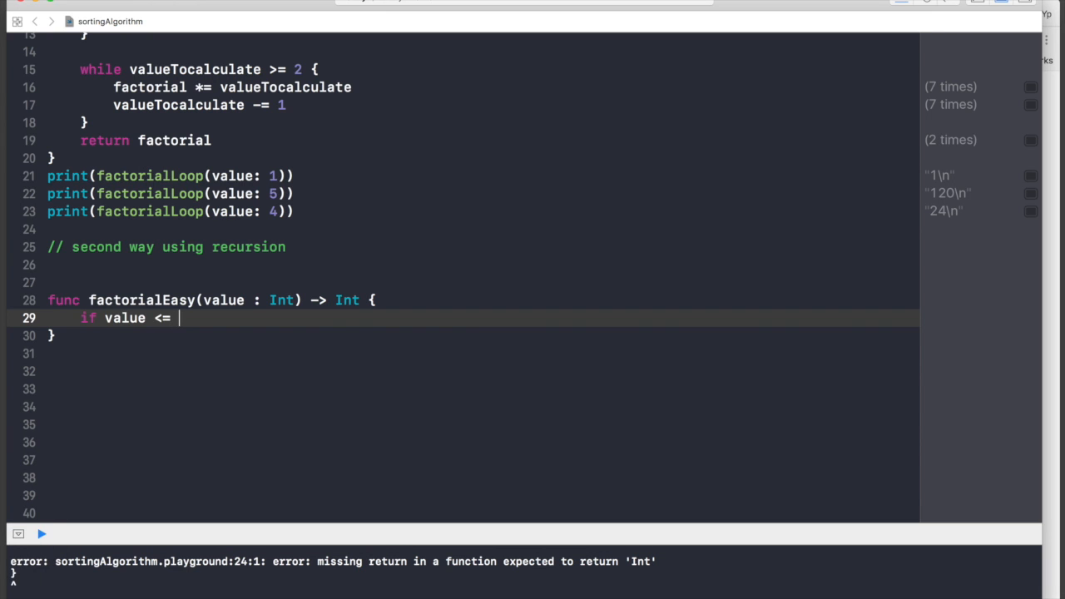
pyautogui.write('1 {')
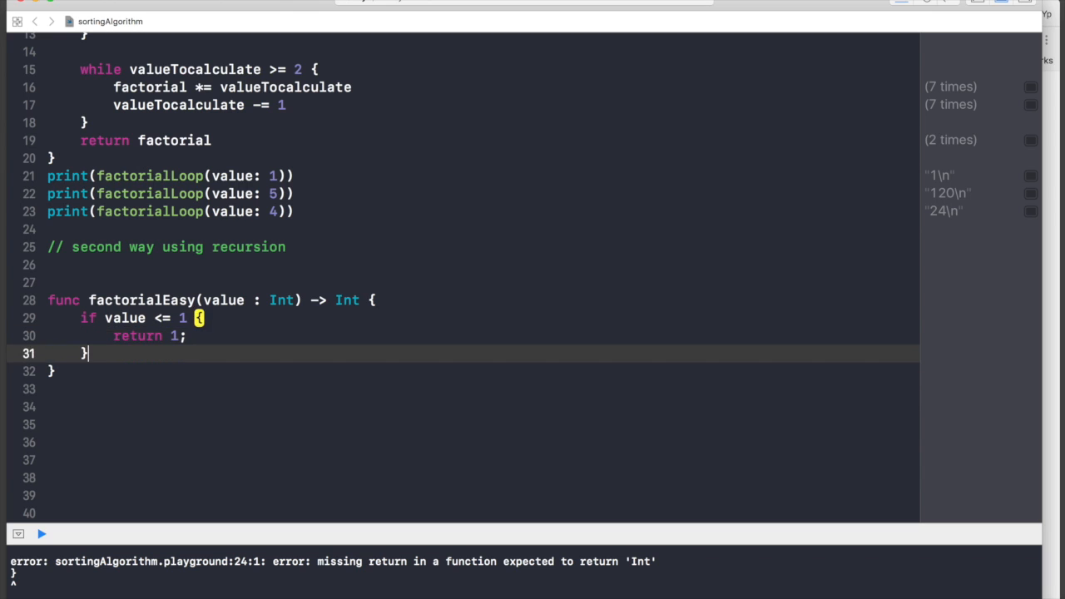
pyautogui.write('return')
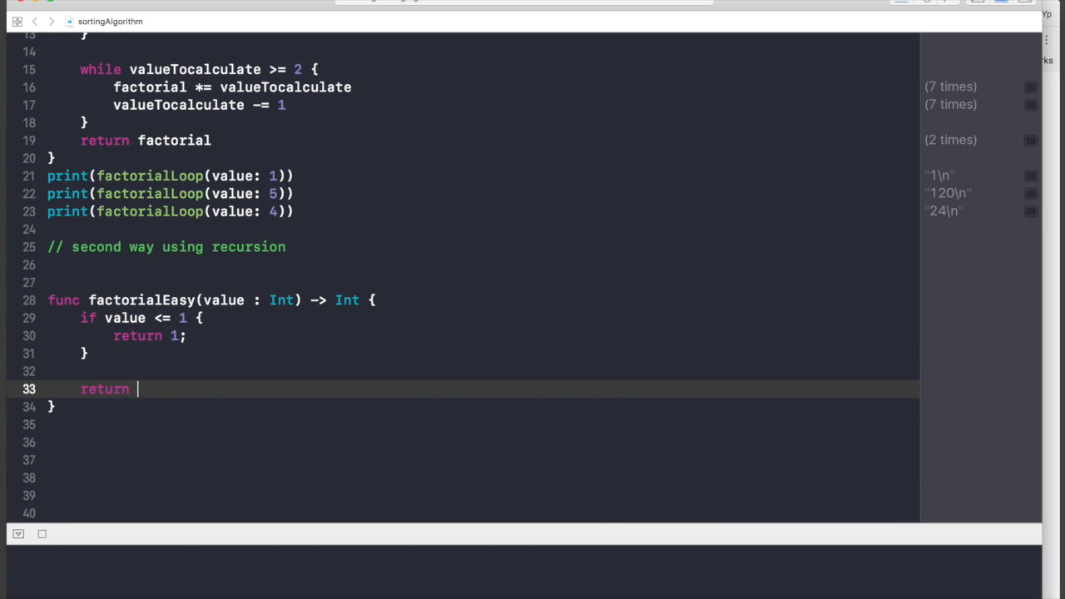
pyautogui.write('vau')
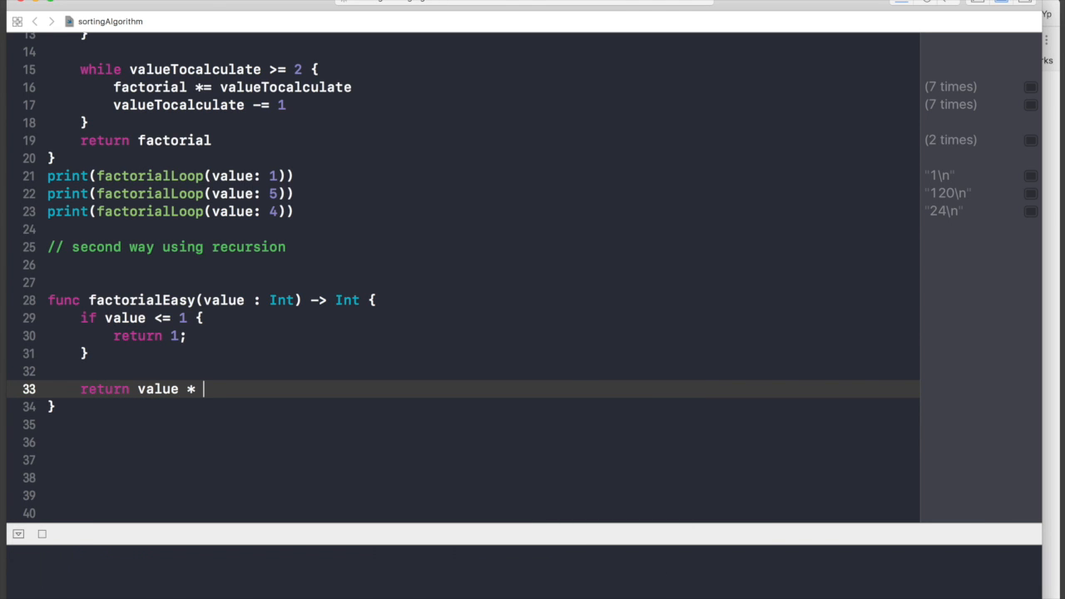
pyautogui.write('fa')
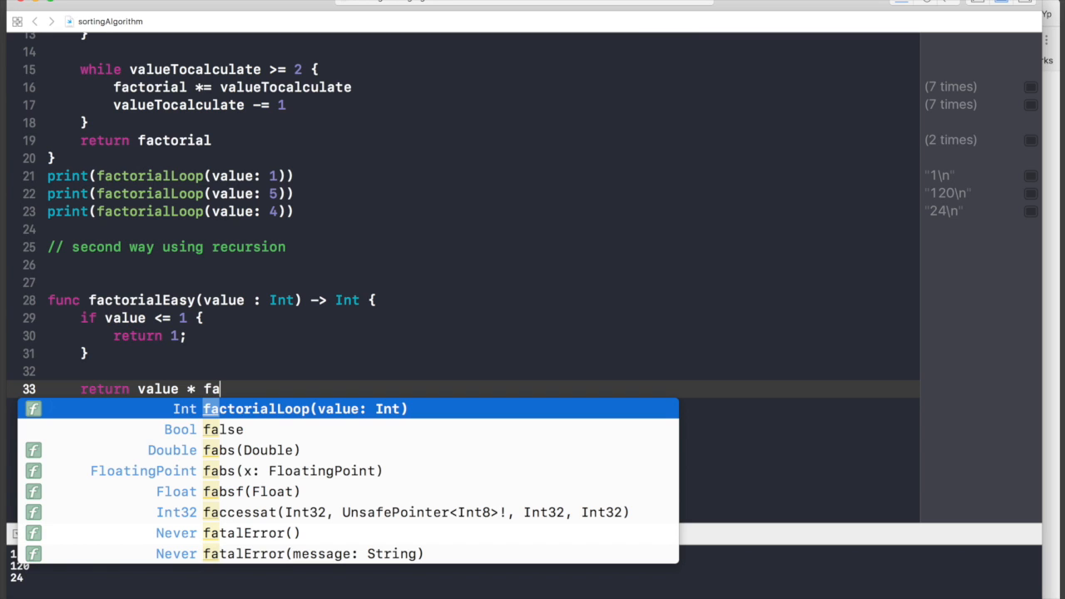
pyautogui.press('Down')
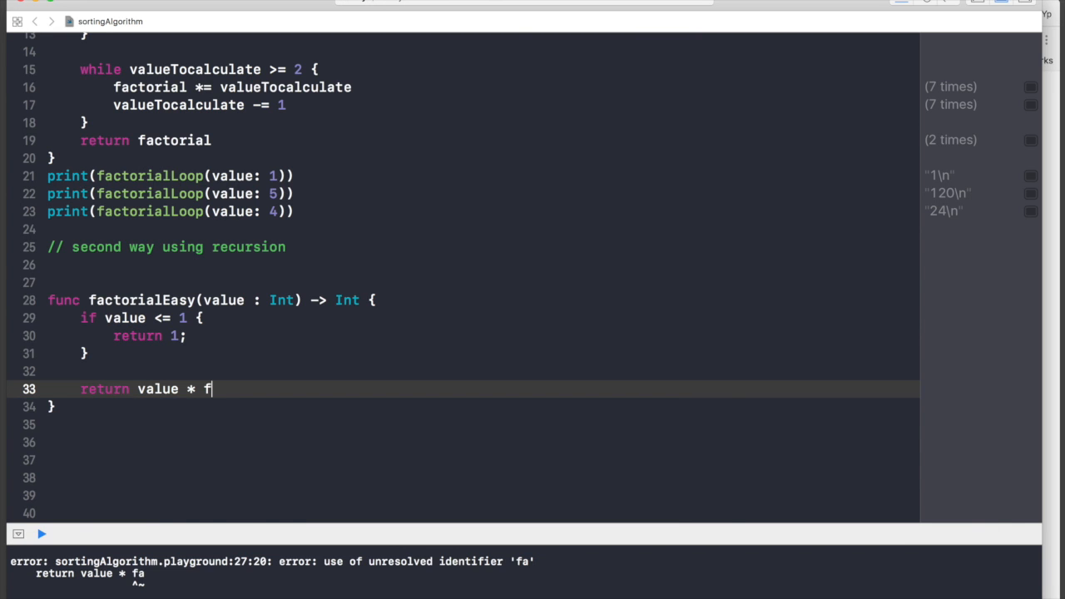
pyautogui.write('actorialEasy(value: value-1')
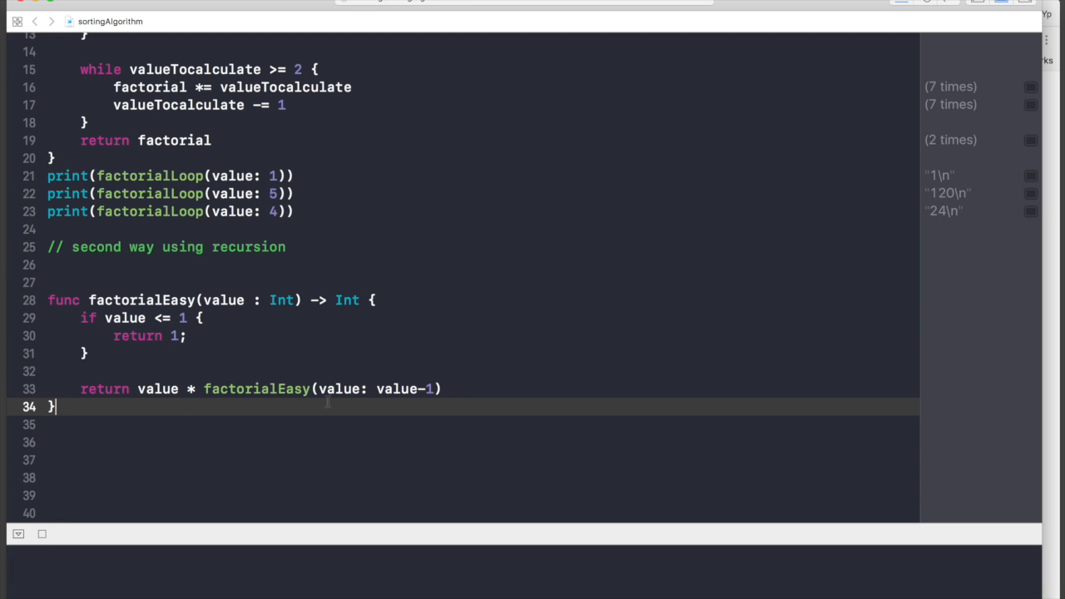
# Step: Print factorialEasy for values 1, 5 and 4 below the recursive function
pyautogui.write('pr\\')
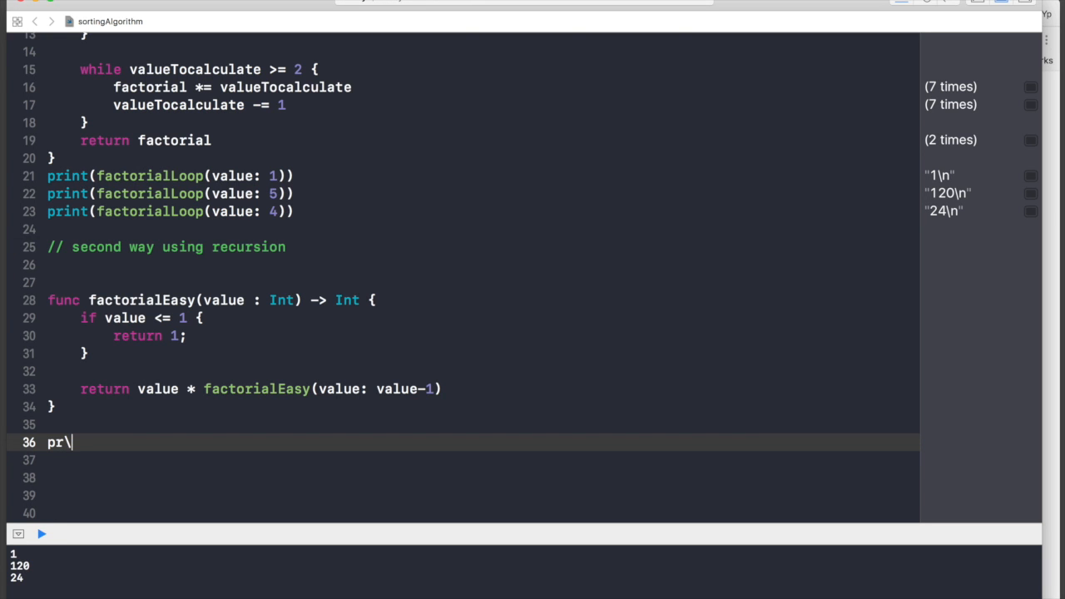
pyautogui.write('print(items: Any...')
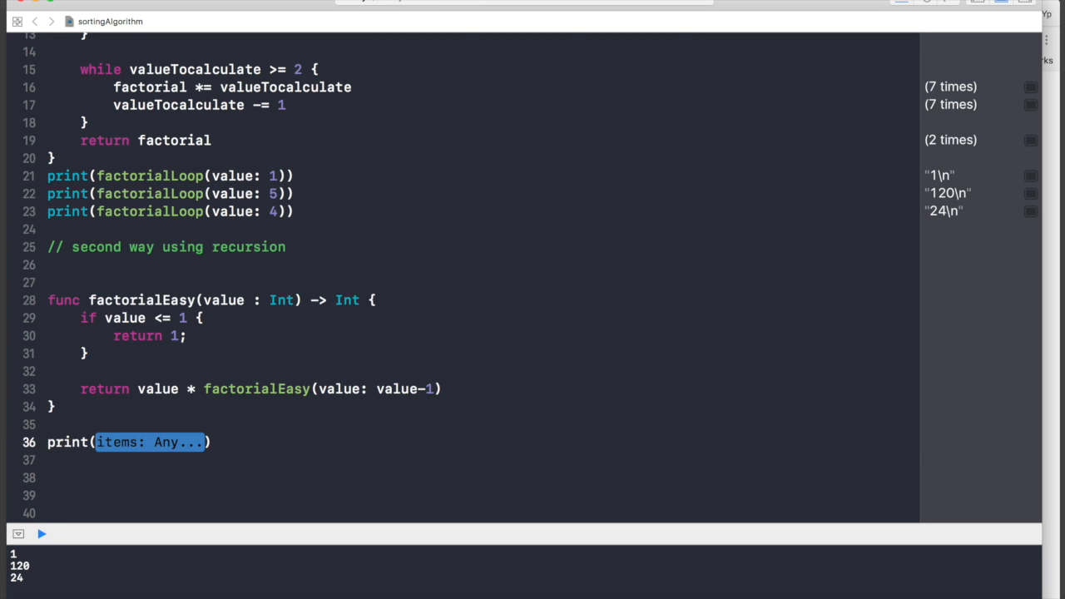
pyautogui.write('factorialEasy(value: 1')
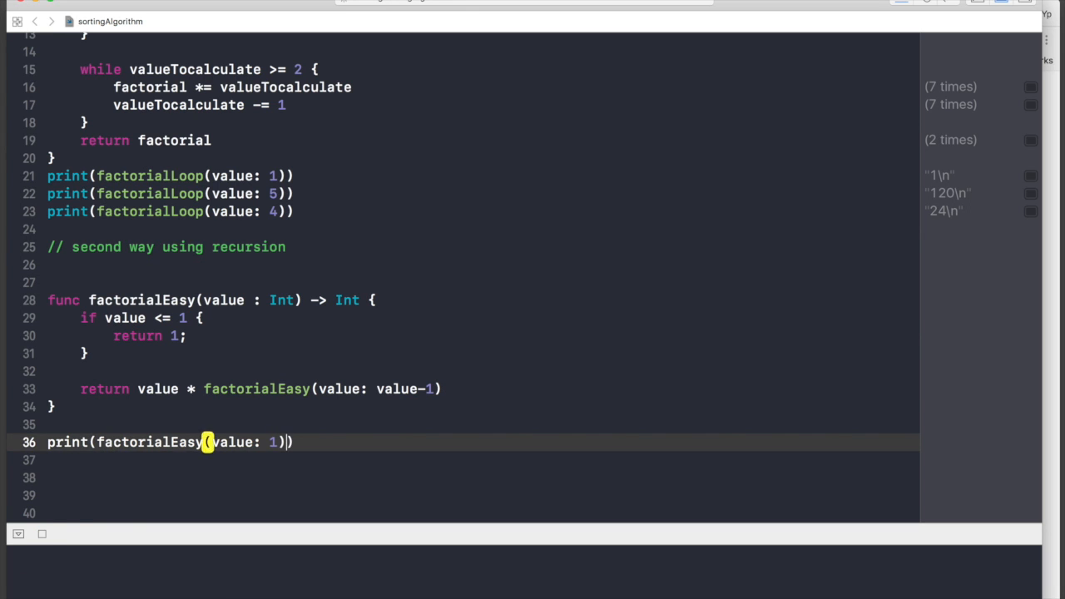
pyautogui.press('return')
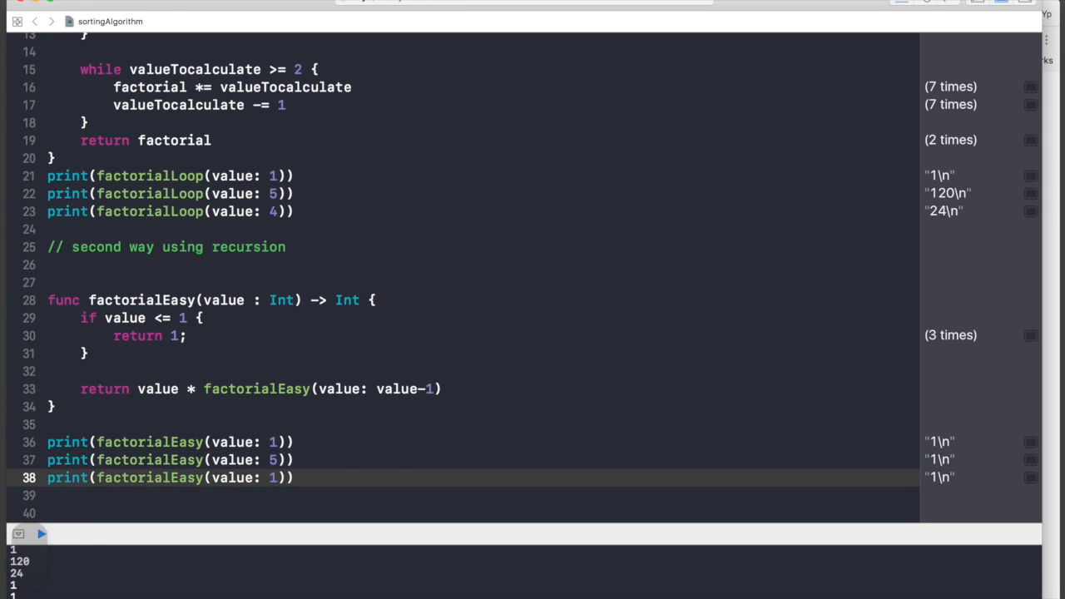
pyautogui.write('4')
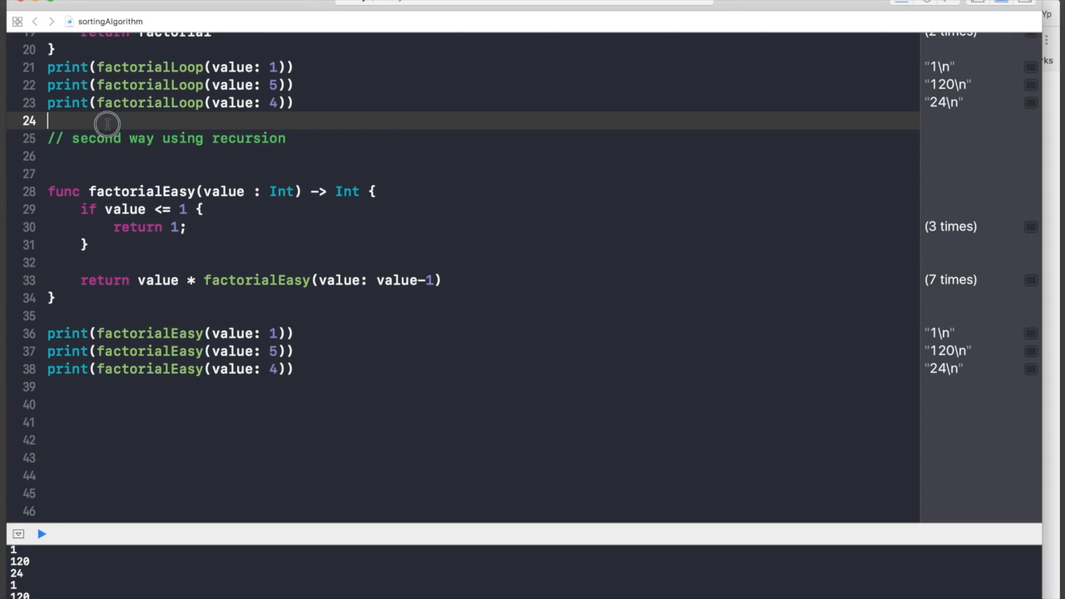
# Step: Add print("###########") between the loop and recursion prints as an output separator
pyautogui.write('print(')
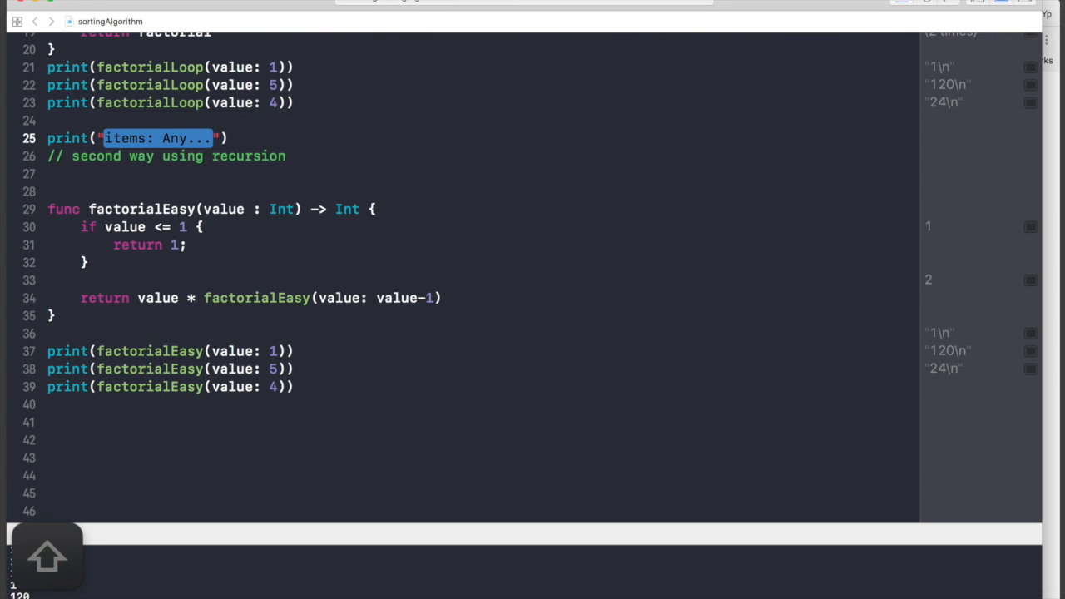
pyautogui.write('###########')
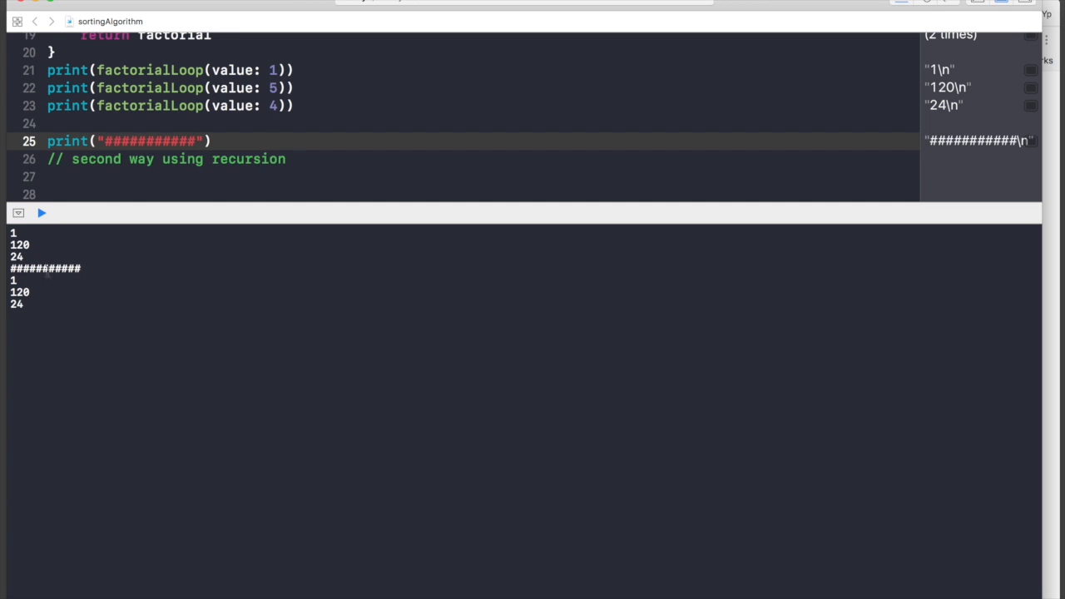
pyautogui.moveTo(281, 198)
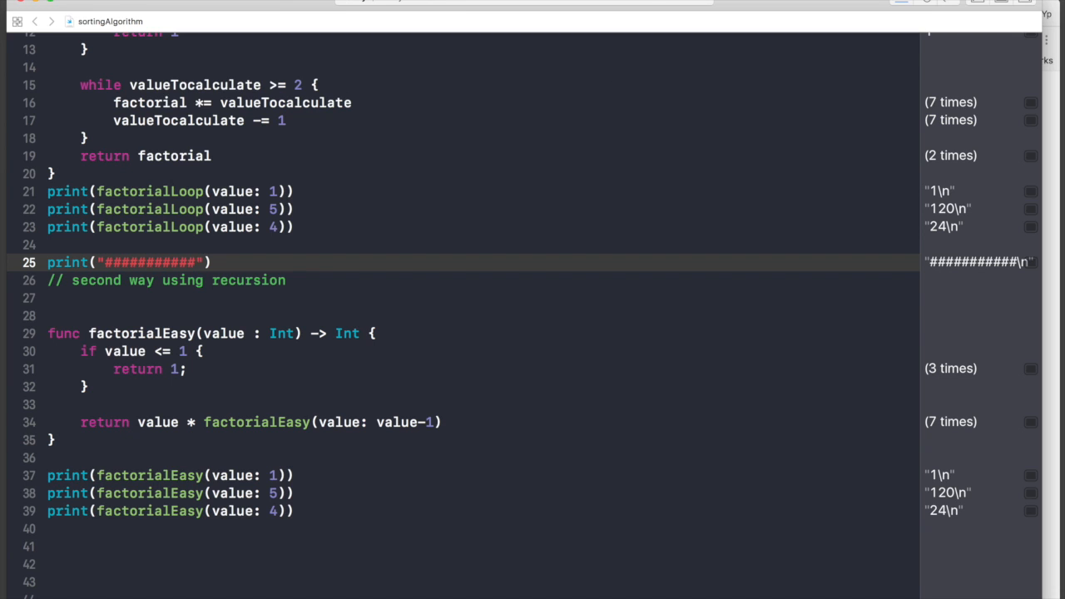
pyautogui.moveTo(659, 22)
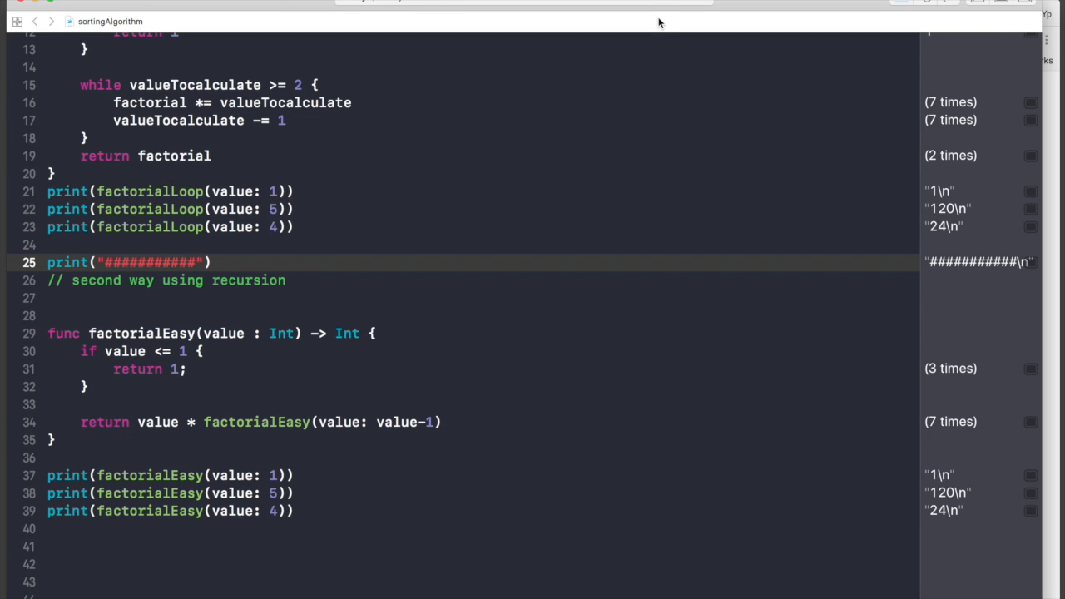